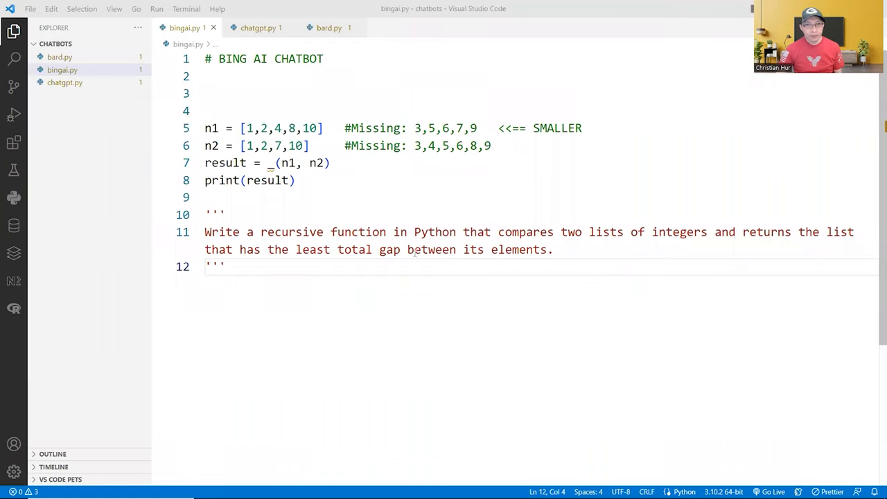
pyautogui.moveTo(573, 252)
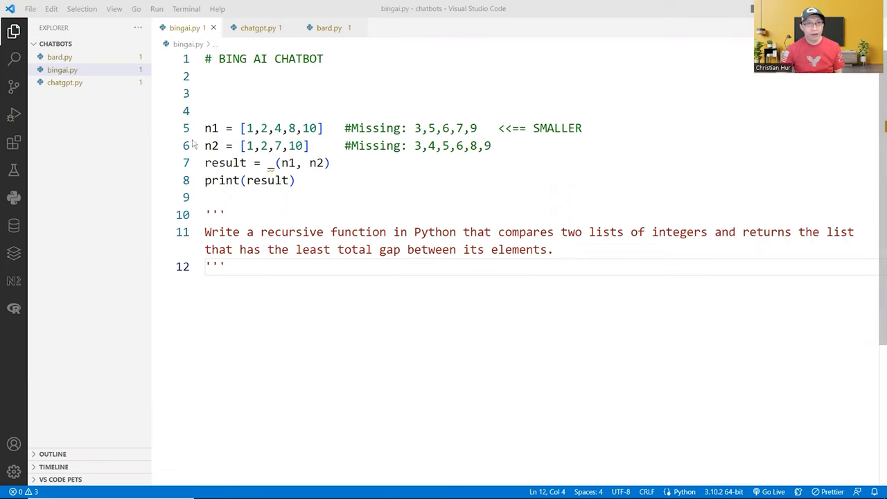
pyautogui.moveTo(383, 163)
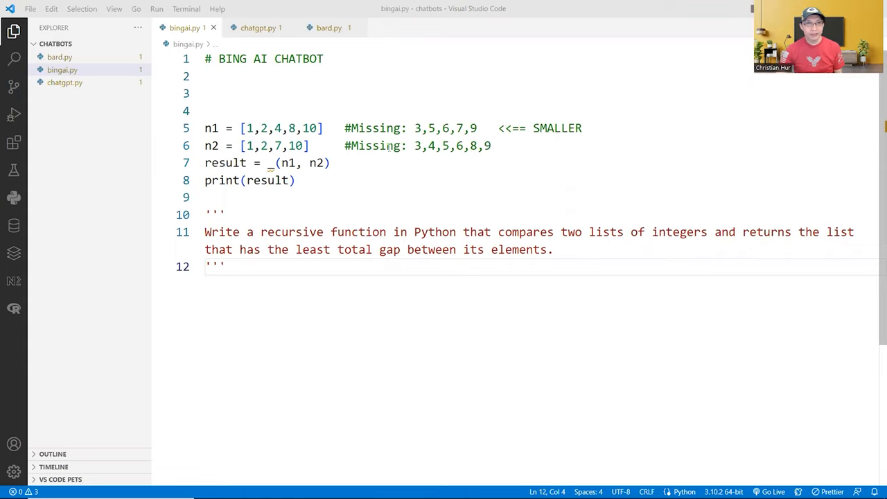
pyautogui.moveTo(498, 155)
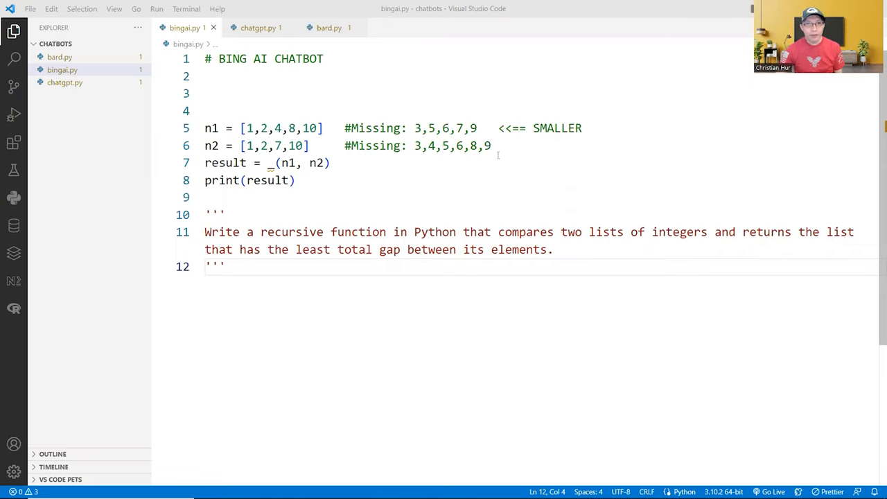
pyautogui.moveTo(501, 128)
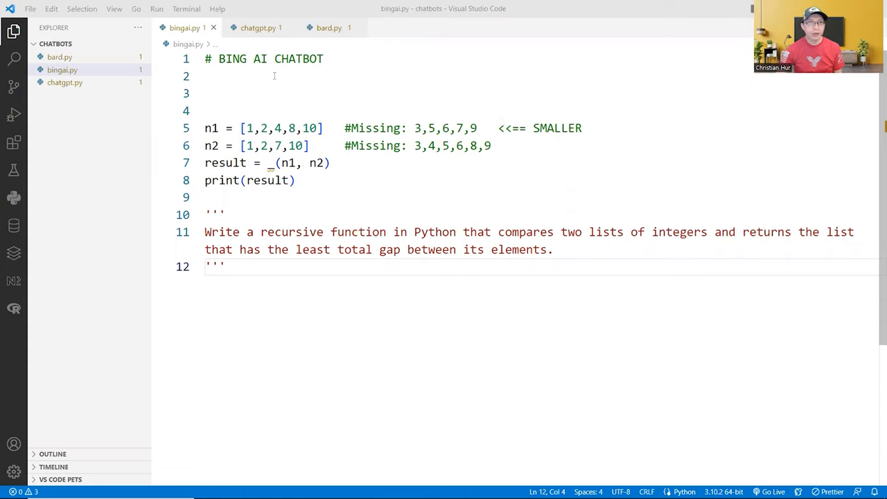
pyautogui.moveTo(257, 28)
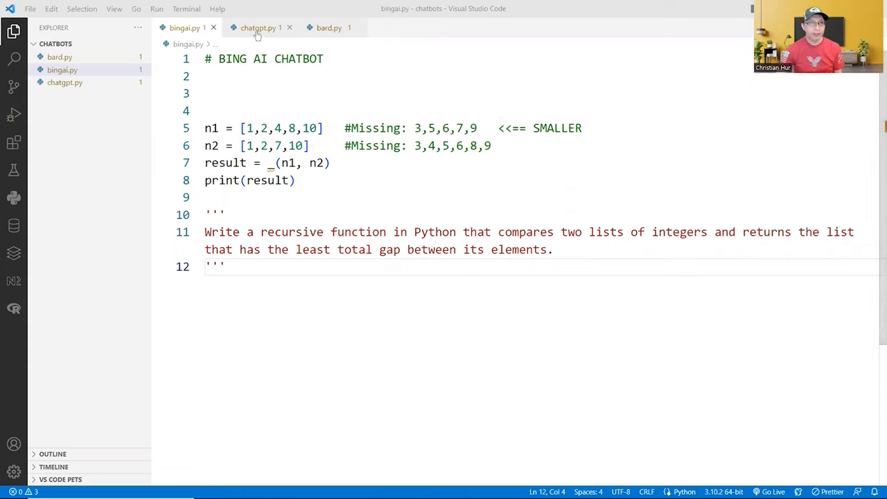
# Step: Glance at the Bard script, return to Bing Chat and choose the Precise conversation style
pyautogui.click(330, 27)
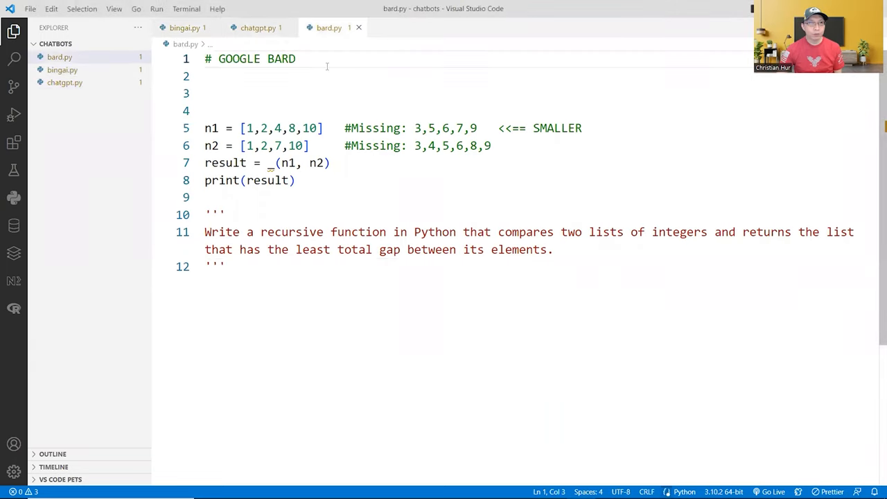
pyautogui.click(184, 27)
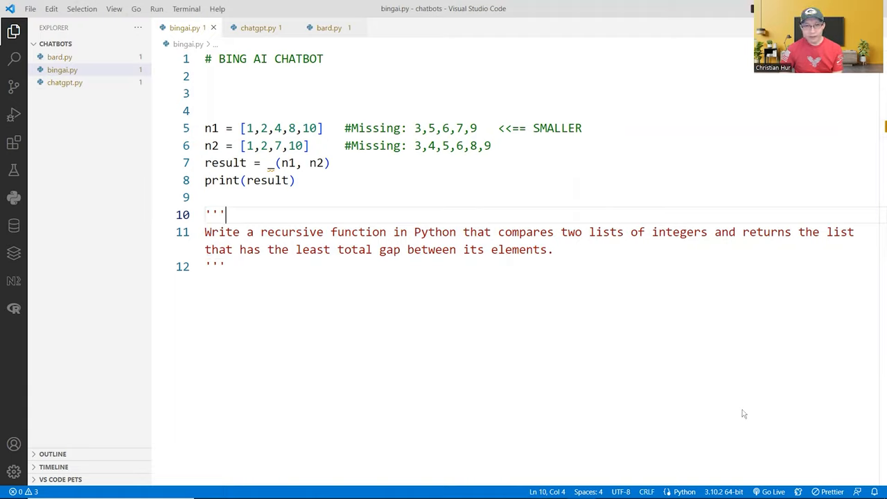
pyautogui.moveTo(516, 376)
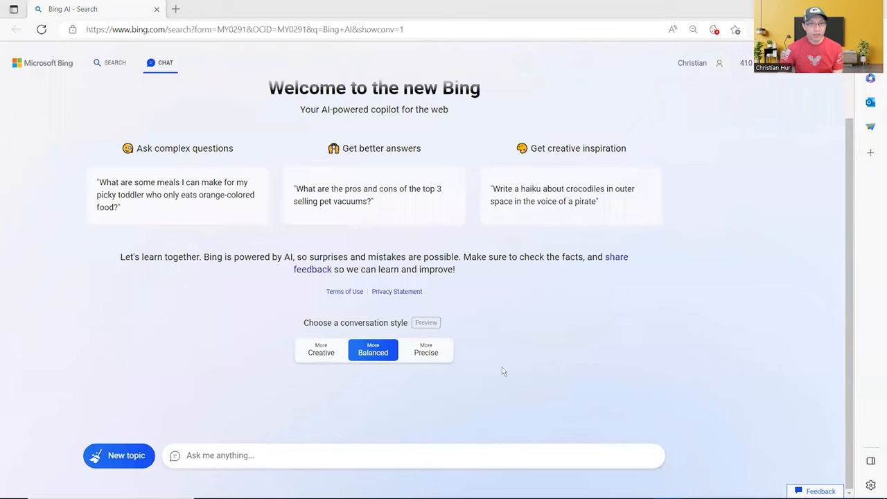
pyautogui.moveTo(425, 352)
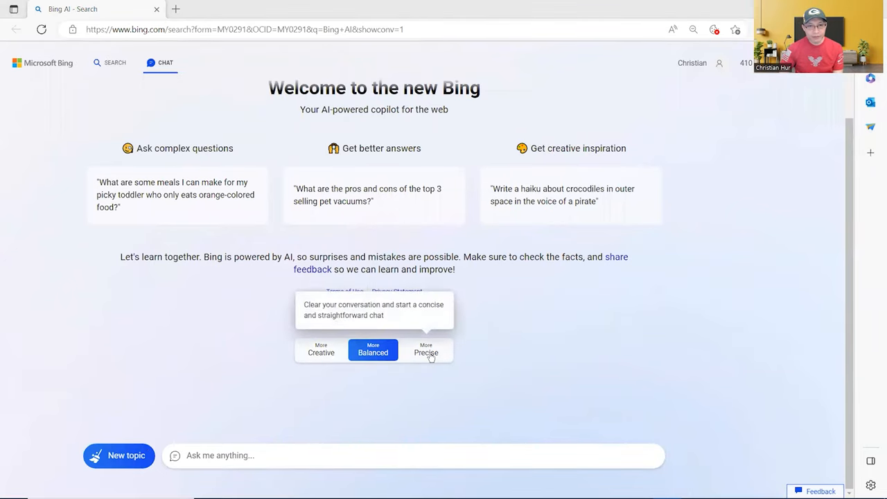
pyautogui.click(426, 350)
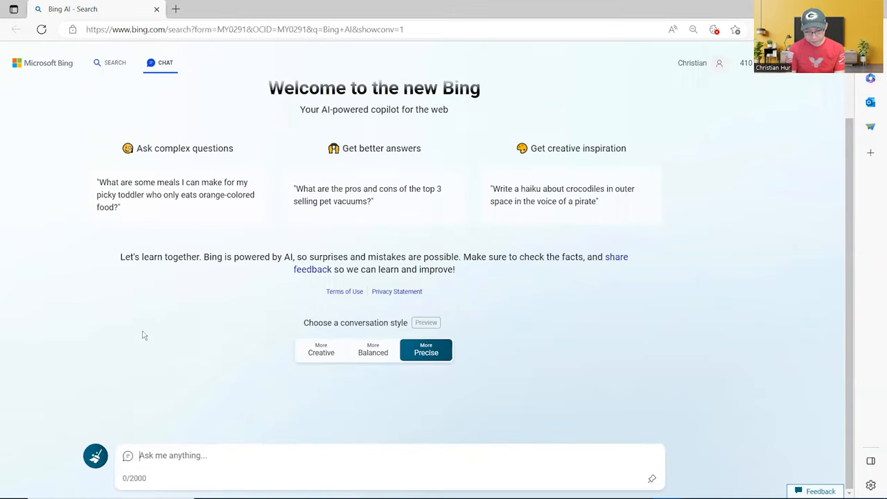
# Step: Ask Bing 'Hi. Can you write Python code?' and draft the recursive list-gap prompt
pyautogui.write('Hi.')
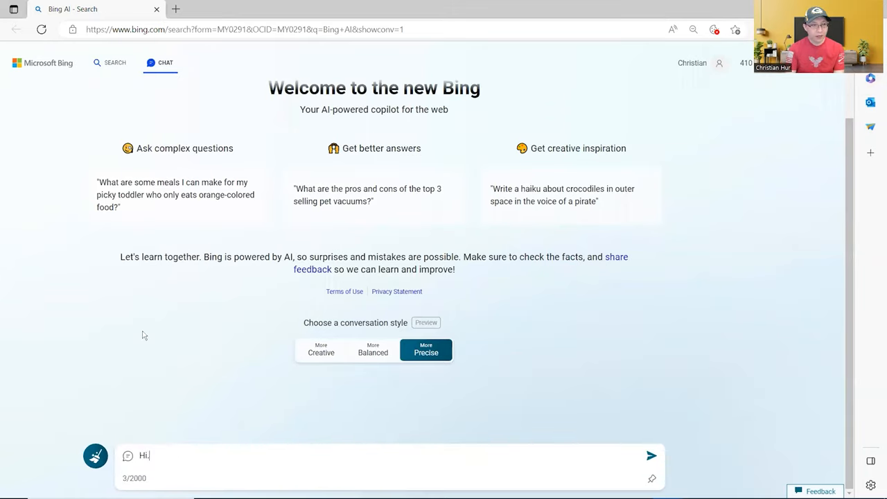
pyautogui.write('Can you write')
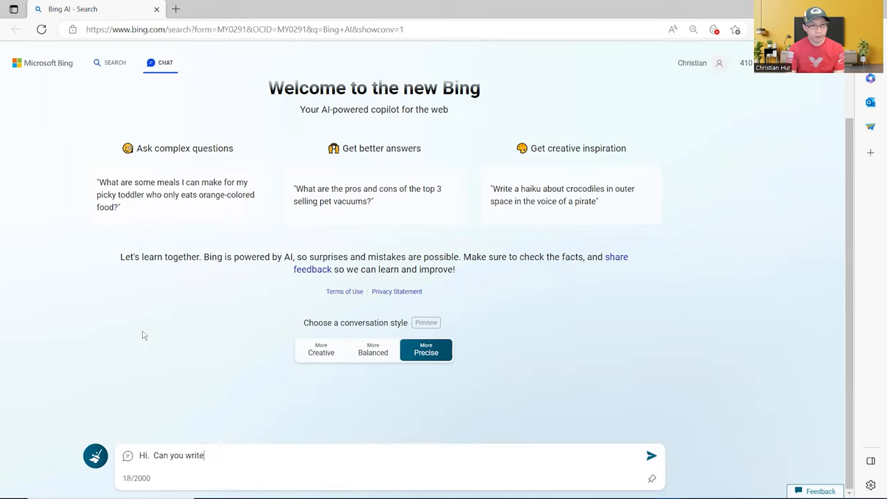
pyautogui.write('Pythong code?')
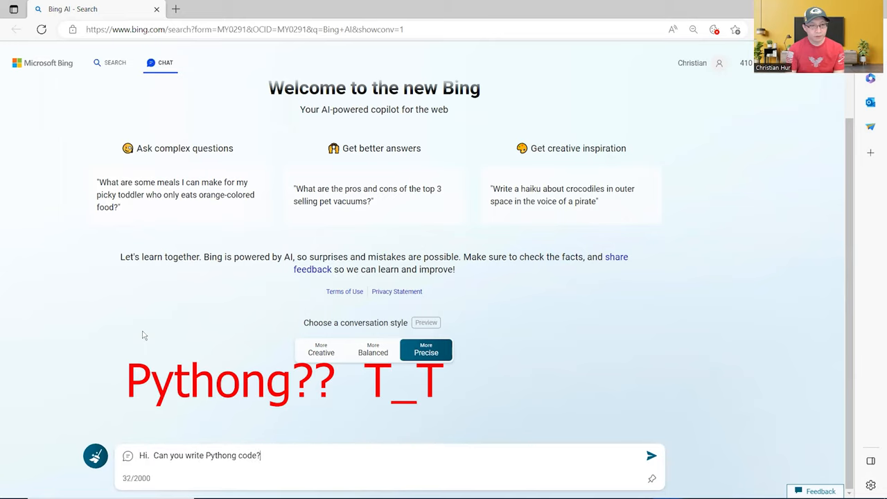
pyautogui.click(651, 455)
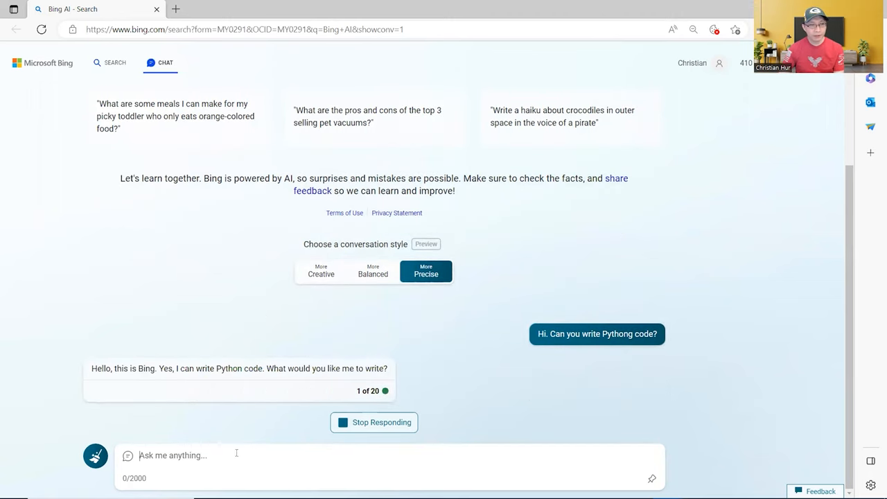
pyautogui.write('Write a recursive function in Python that compares two lists of integers and returns the list that has the least total gap between its elements.')
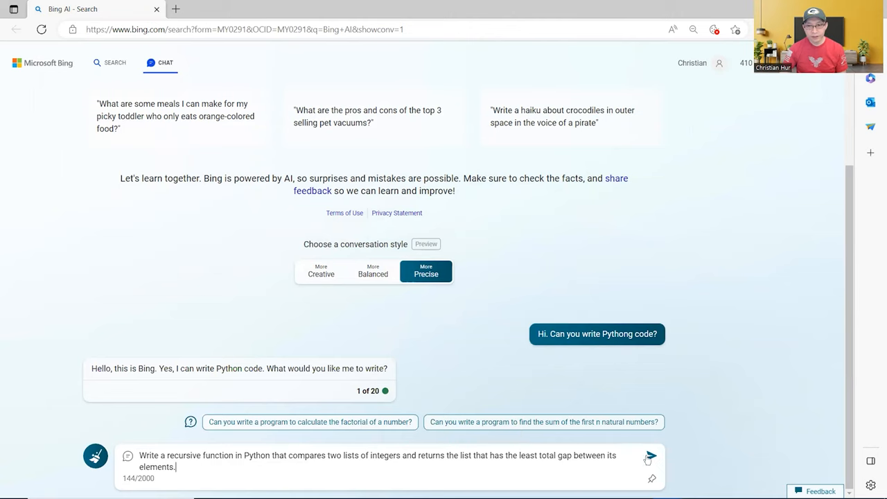
# Step: Send the recursive prompt to Bing and select the generated least_gap function code
pyautogui.click(650, 455)
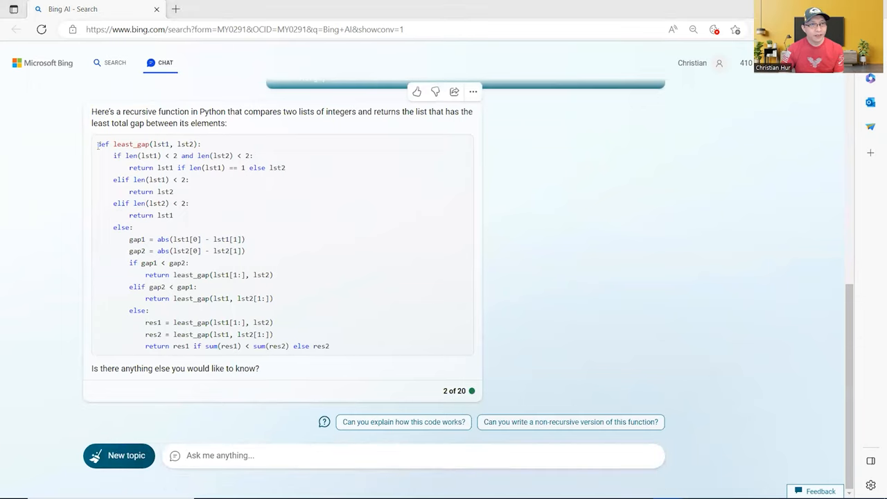
pyautogui.moveTo(97, 145); pyautogui.dragTo(330, 346)
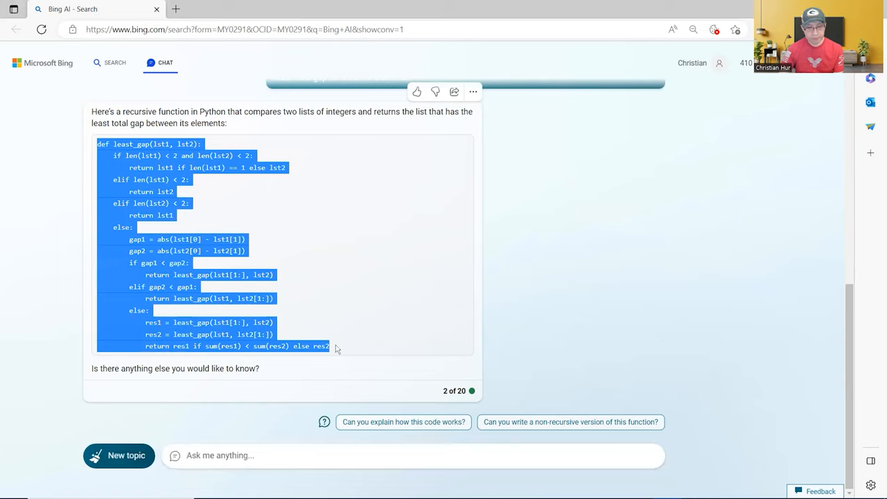
pyautogui.moveTo(499, 49)
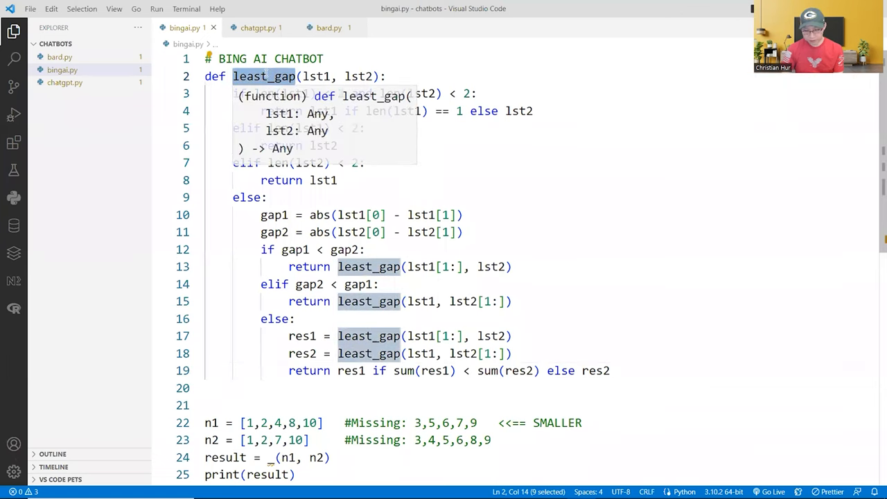
# Step: Rename Bing's function and its call to least_gap in bingai.py and run it, printing [2, 7, 10]
pyautogui.write('_')
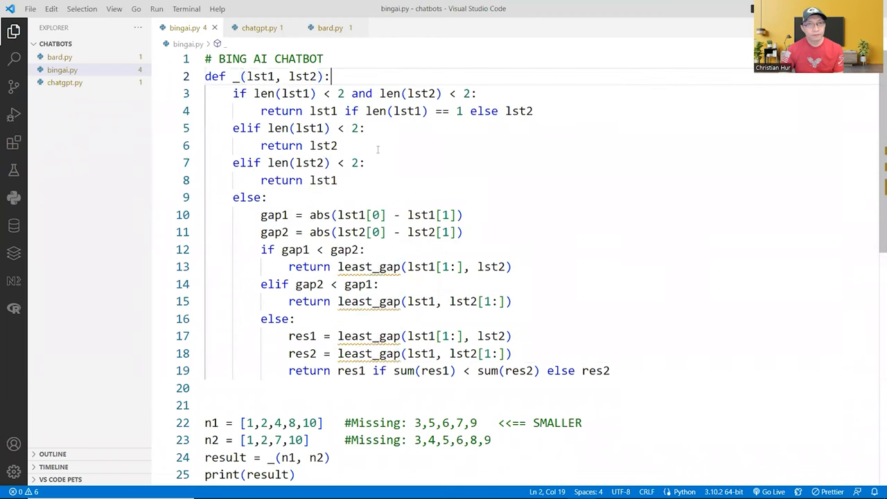
pyautogui.scroll(-3)
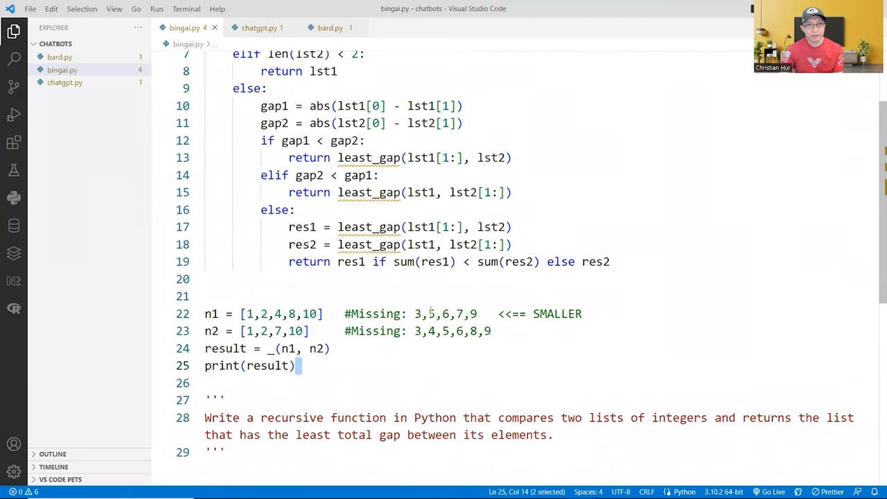
pyautogui.scroll(3)
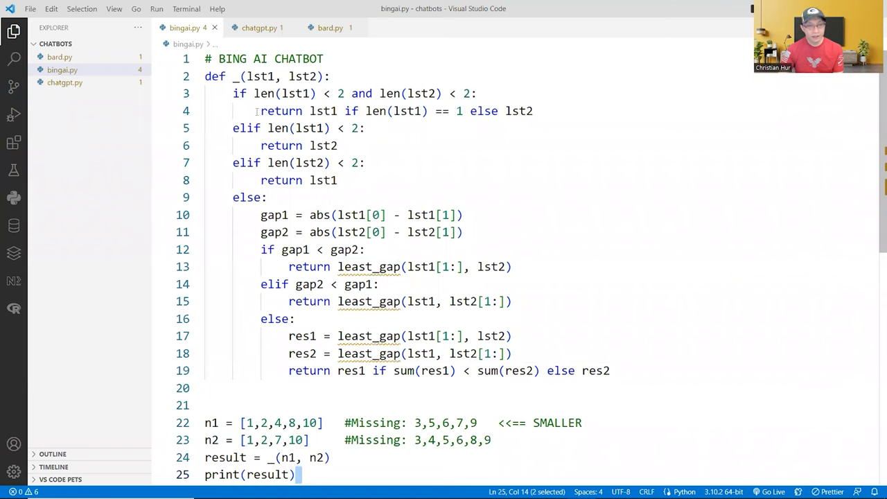
pyautogui.write('least_gap')
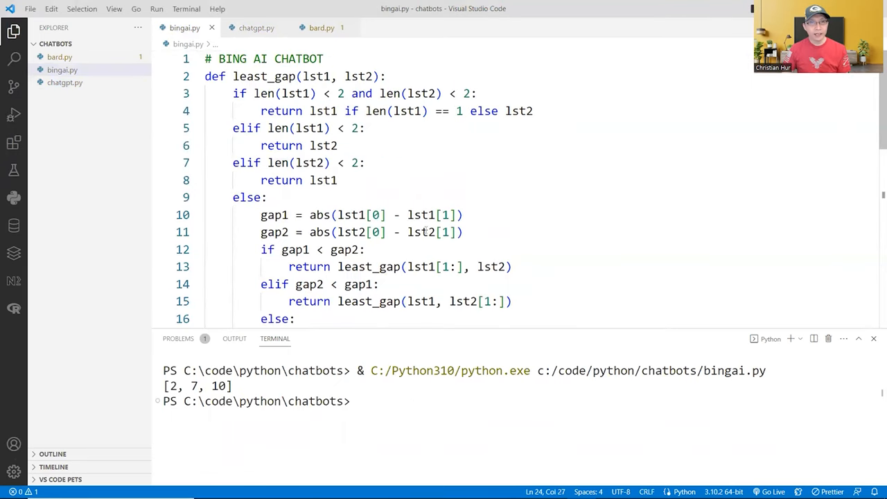
pyautogui.scroll(-3)
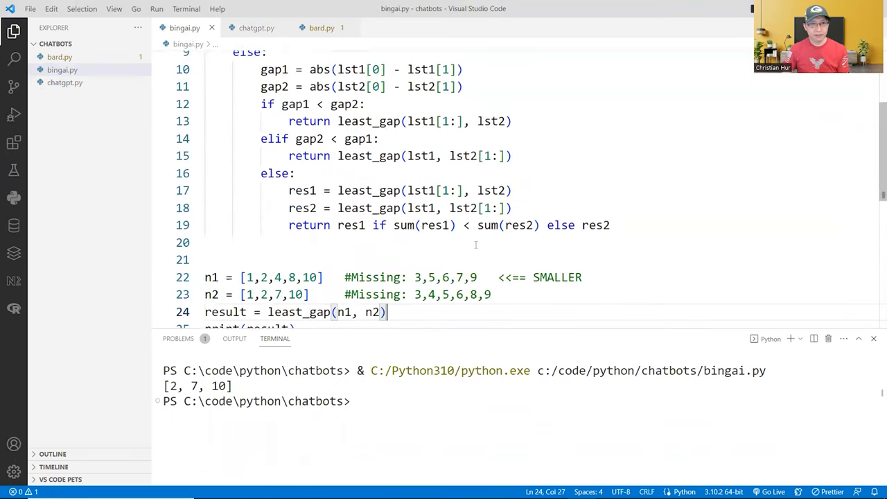
pyautogui.scroll(3)
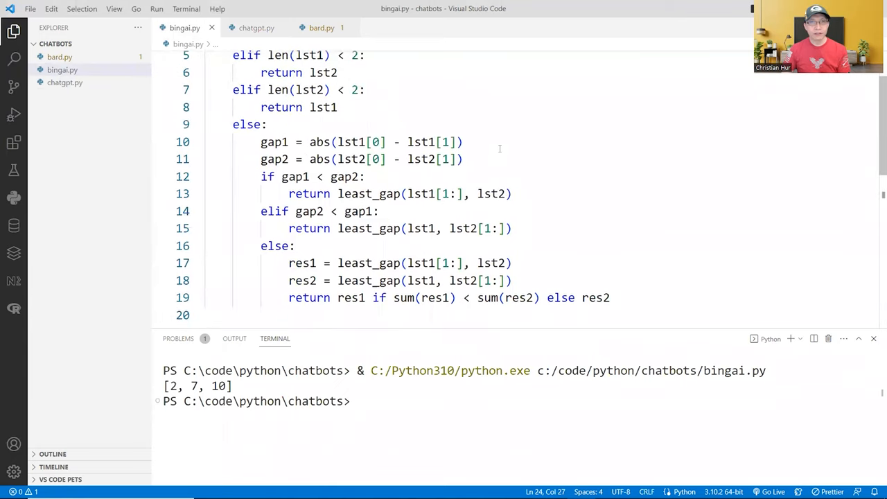
pyautogui.scroll(-3)
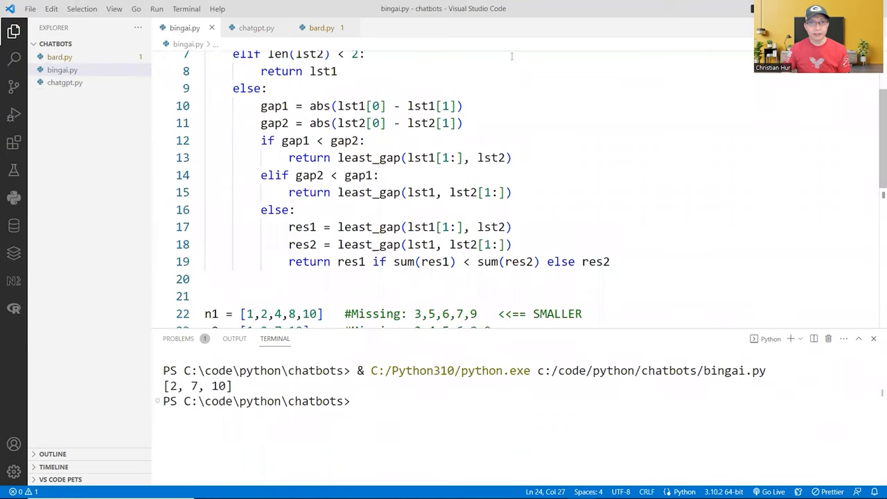
pyautogui.moveTo(474, 115)
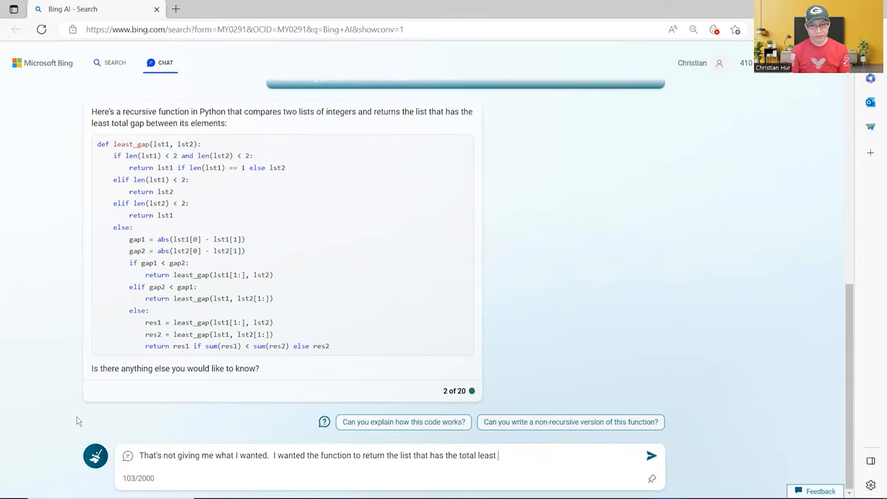
# Step: Ask Bing to revise the function for total least gap and review its total_gap version
pyautogui.write('gap.  Can yu')
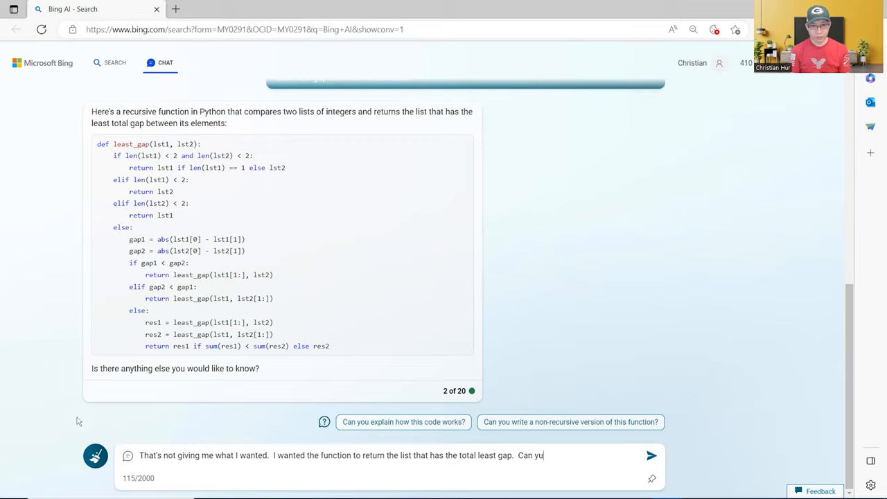
pyautogui.click(651, 455)
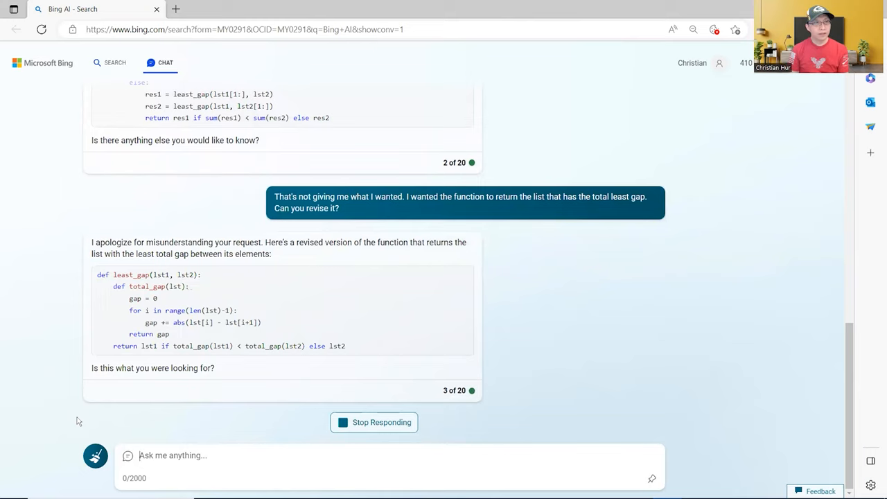
pyautogui.moveTo(97, 238)
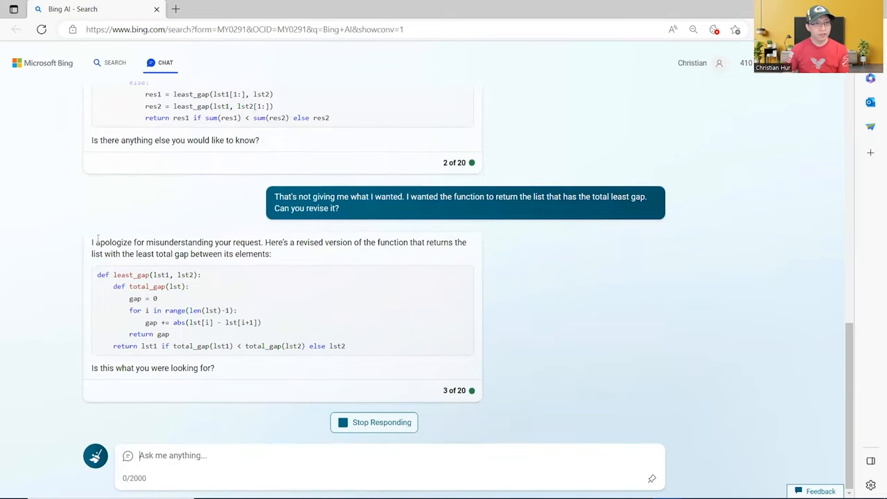
pyautogui.scroll(3)
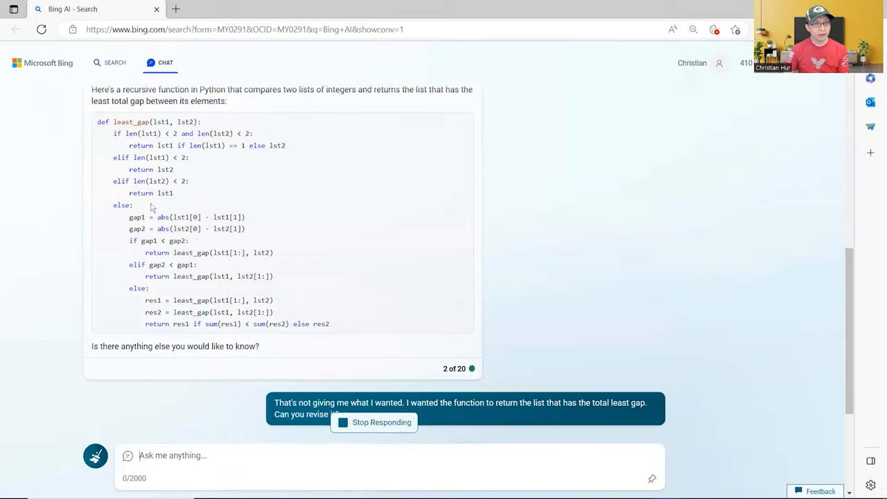
pyautogui.scroll(-3)
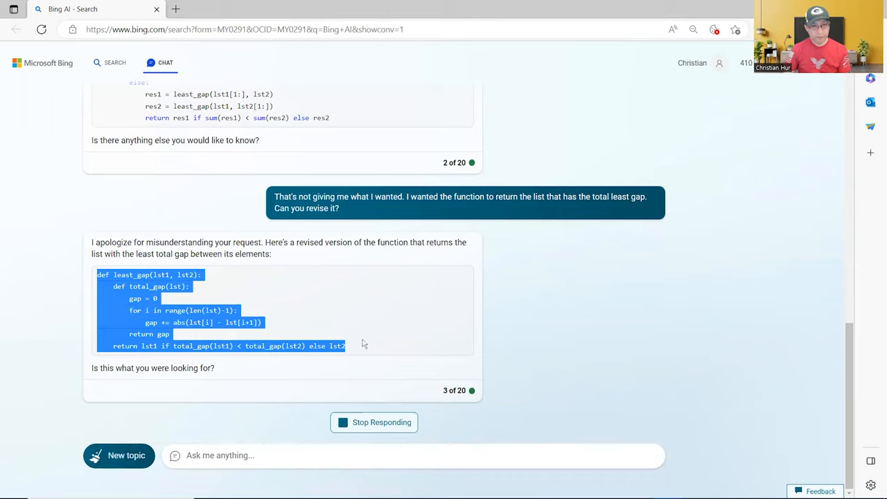
pyautogui.moveTo(505, 8)
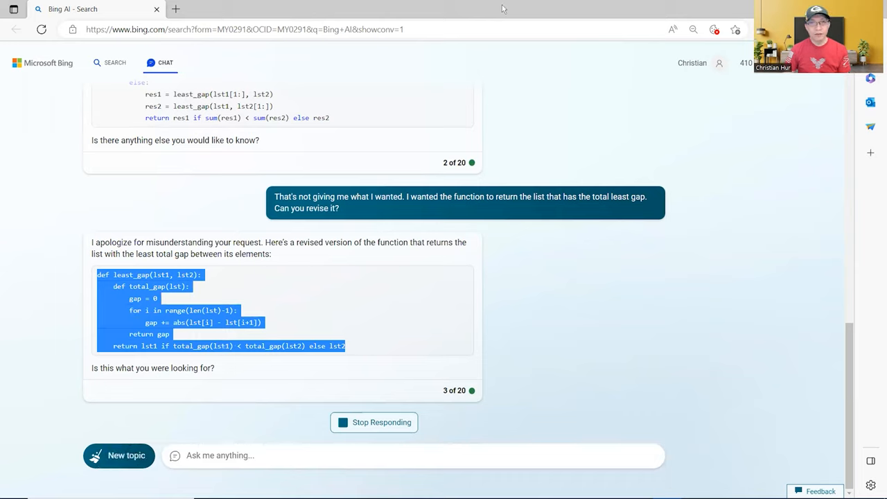
pyautogui.moveTo(482, 187)
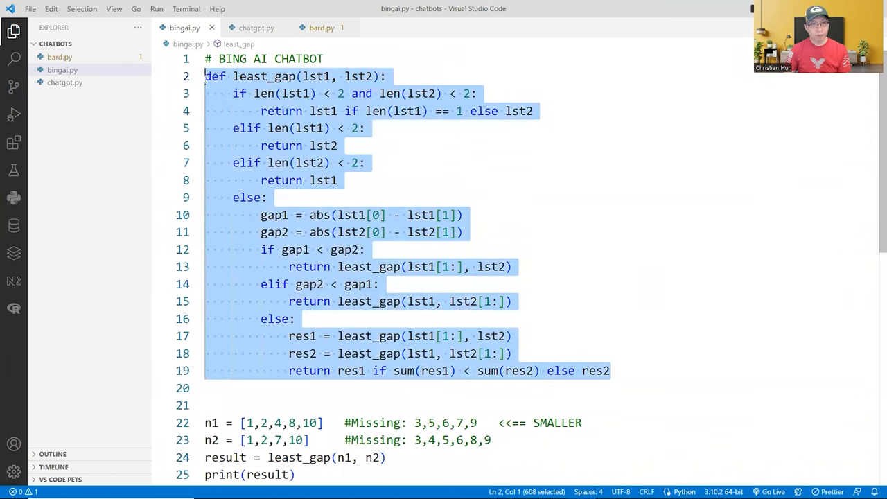
# Step: Comment out the original function with ''', fold it, run the revised version printing [1, 2, 7, 10]
pyautogui.write("'''")
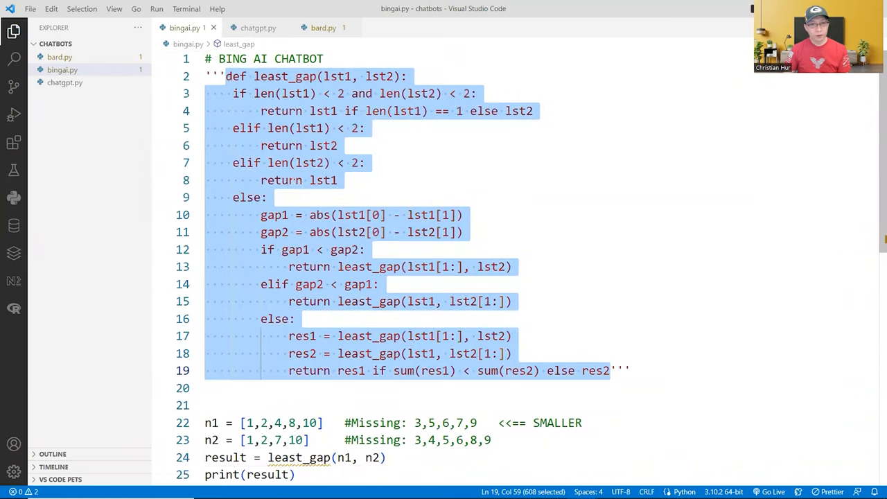
pyautogui.moveTo(197, 76)
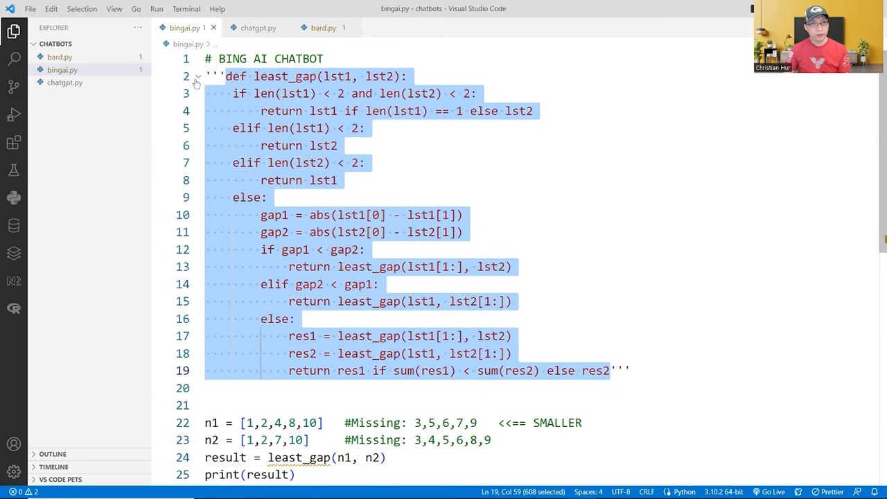
pyautogui.click(197, 76)
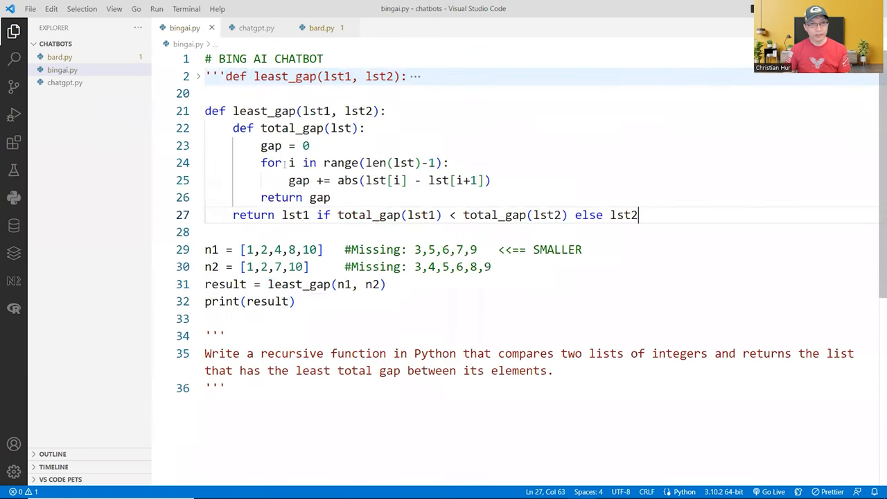
pyautogui.press('Return')
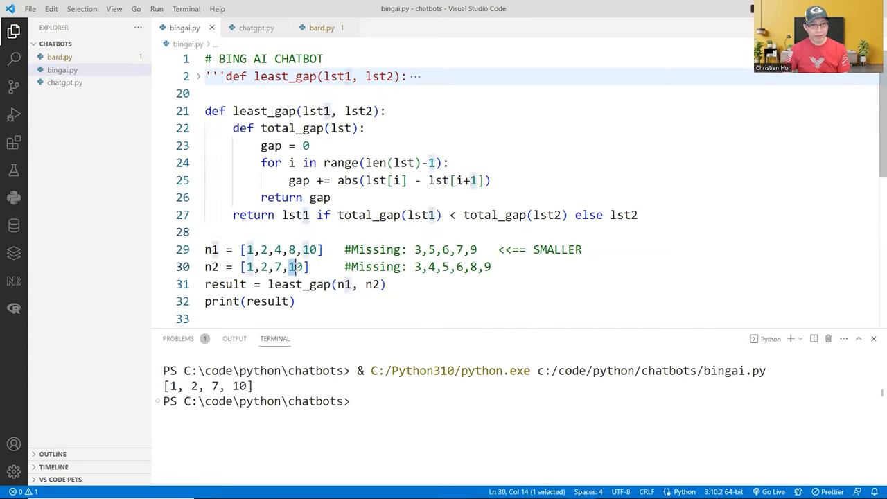
pyautogui.write('2')
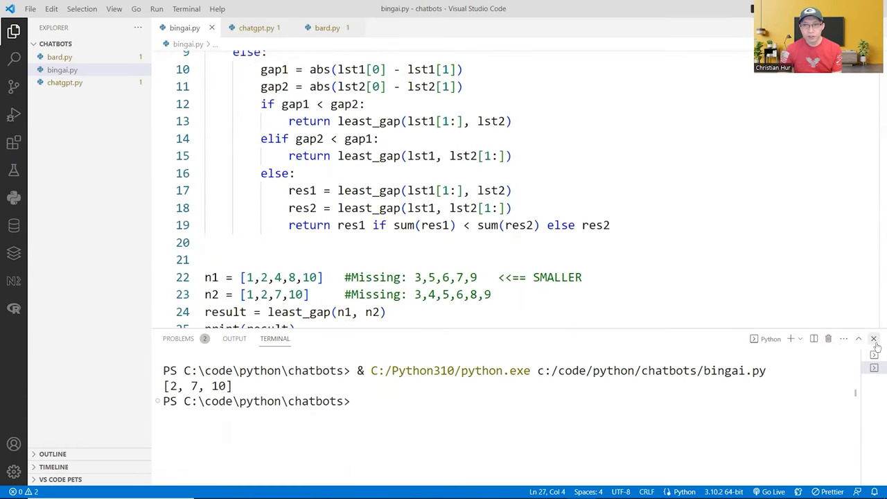
# Step: Select the original prompt text written in the bingai.py comment
pyautogui.scroll(-3)
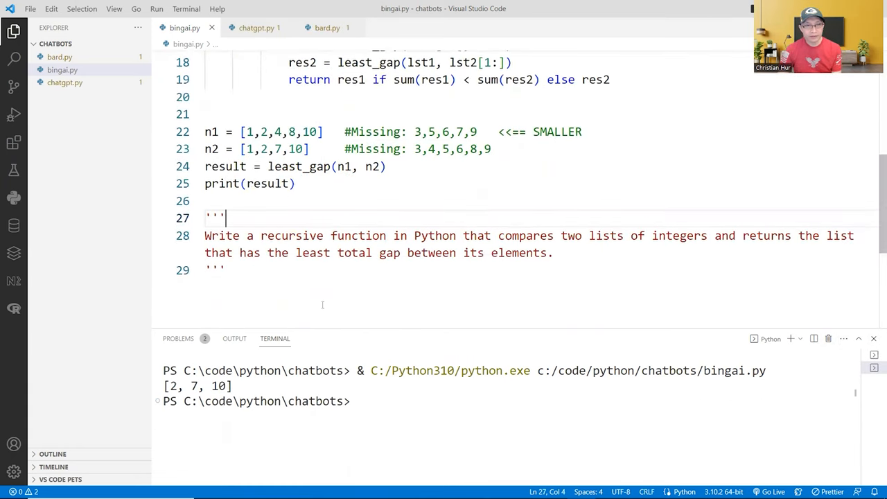
pyautogui.moveTo(206, 236); pyautogui.dragTo(552, 252)
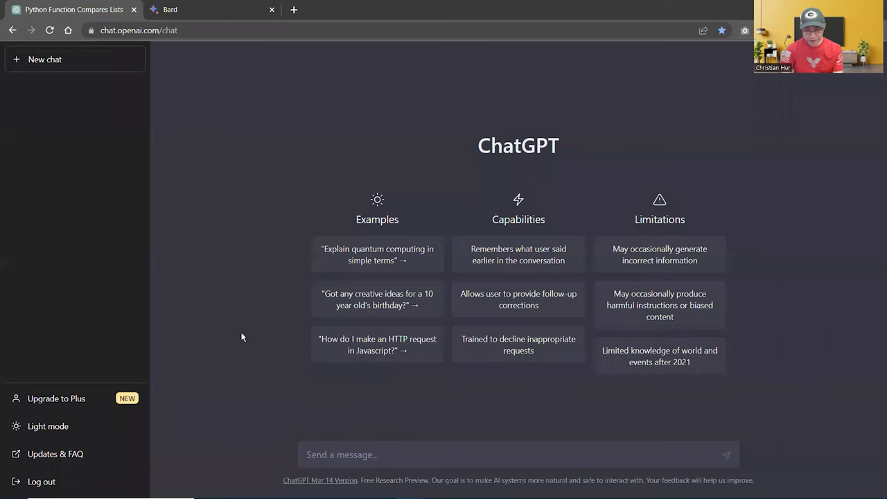
# Step: Ask ChatGPT 'Hi. Can you write Python code?' in a new chat
pyautogui.write('Hi. Can you')
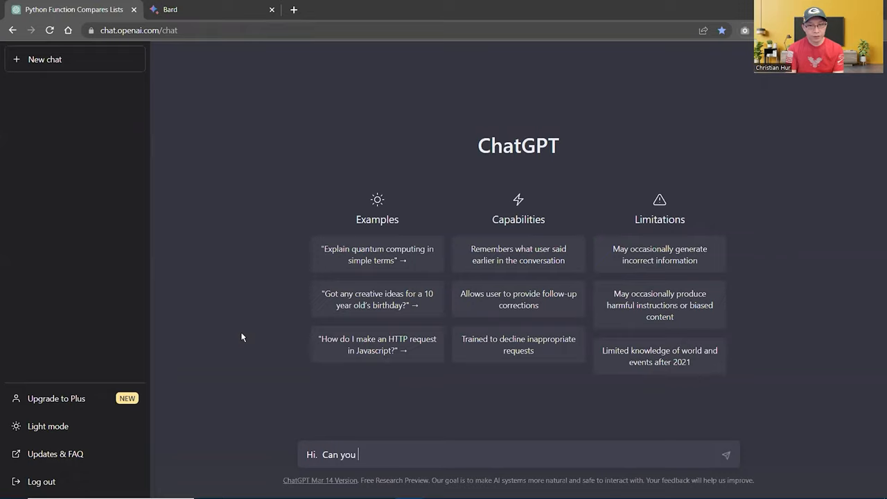
pyautogui.write('write Pyth')
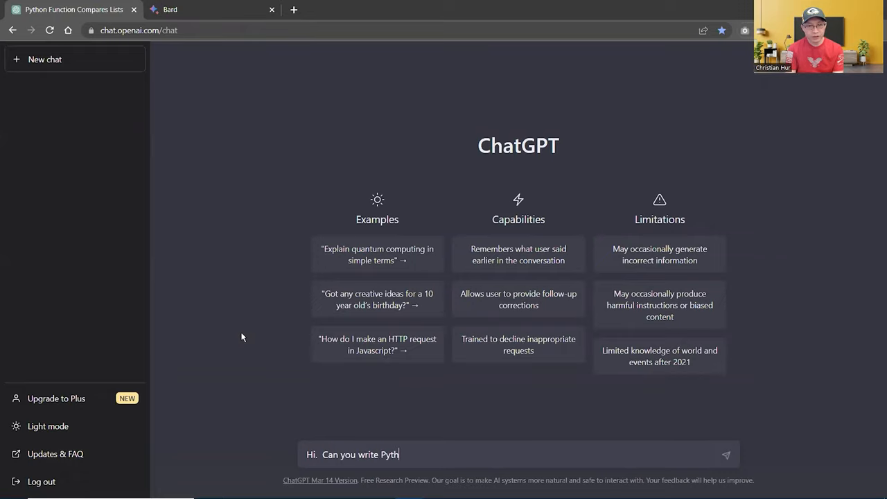
pyautogui.press('Return')
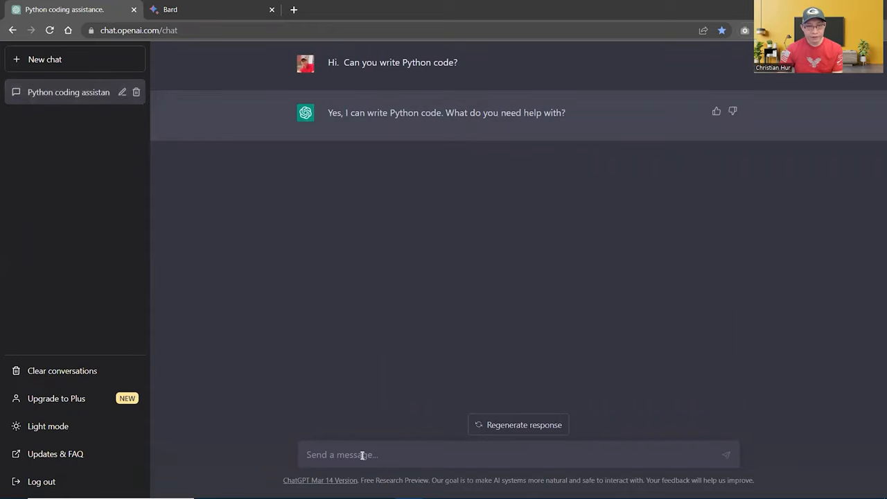
# Step: Submit the recursive list-gap prompt and read ChatGPT's least_gap_list answer with total_gap helper
pyautogui.write('Write a recursive function in Python that compares two lists of integers and returns the list that has the least total gap between its elements.')
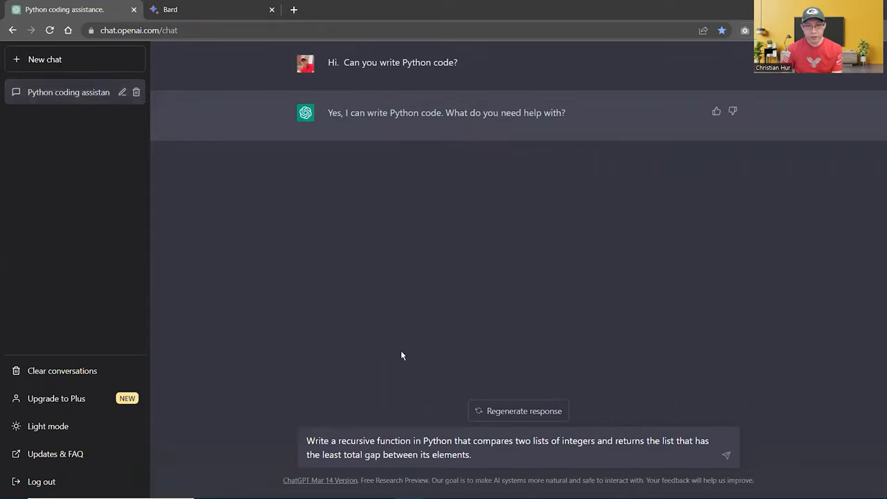
pyautogui.click(727, 455)
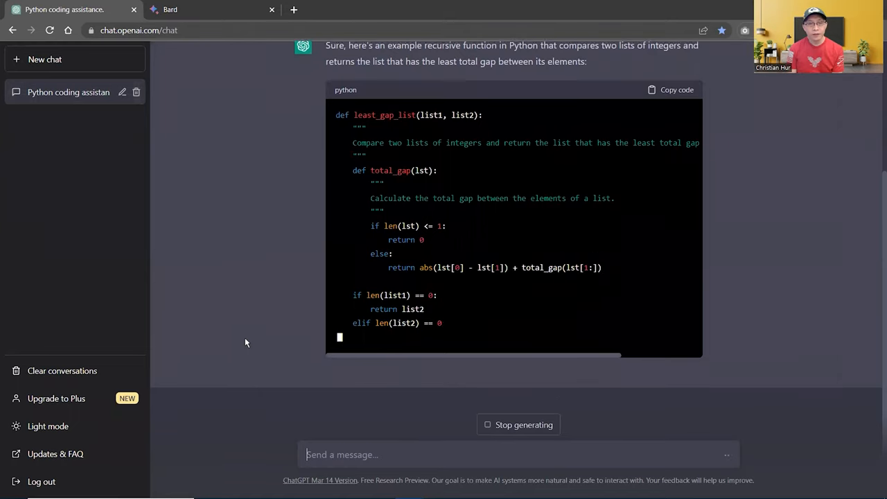
pyautogui.scroll(-3)
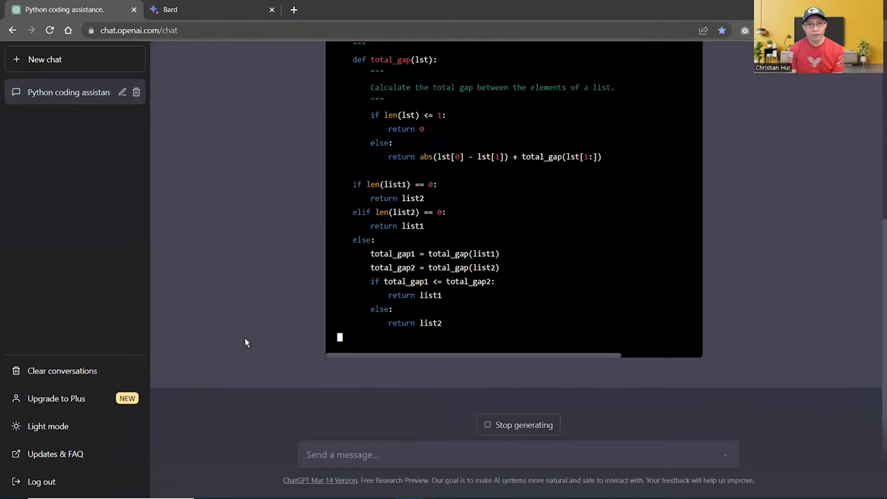
pyautogui.scroll(-3)
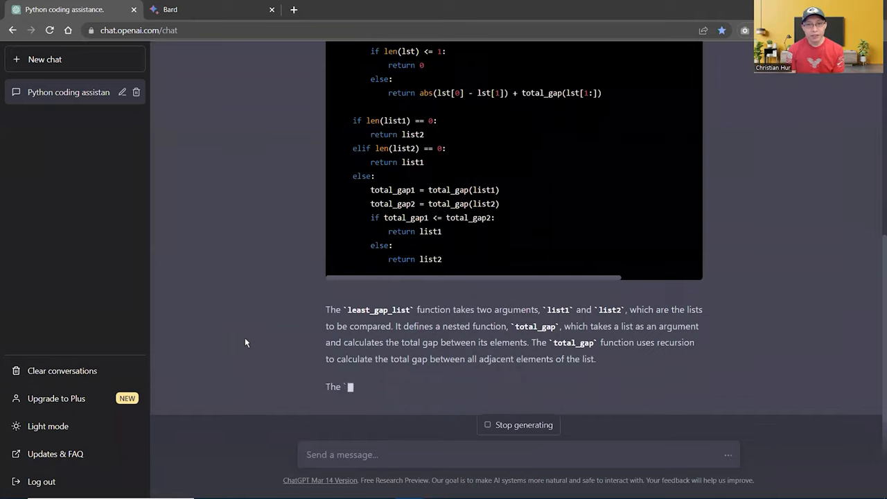
pyautogui.scroll(-3)
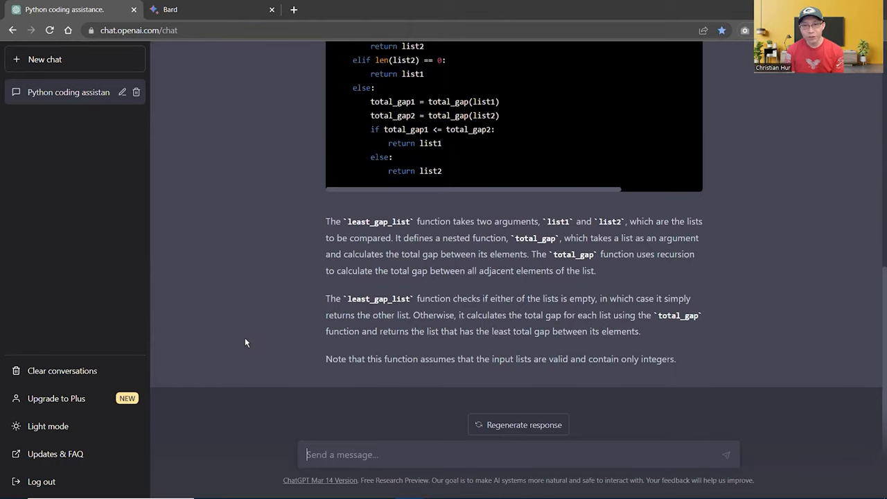
pyautogui.moveTo(253, 337)
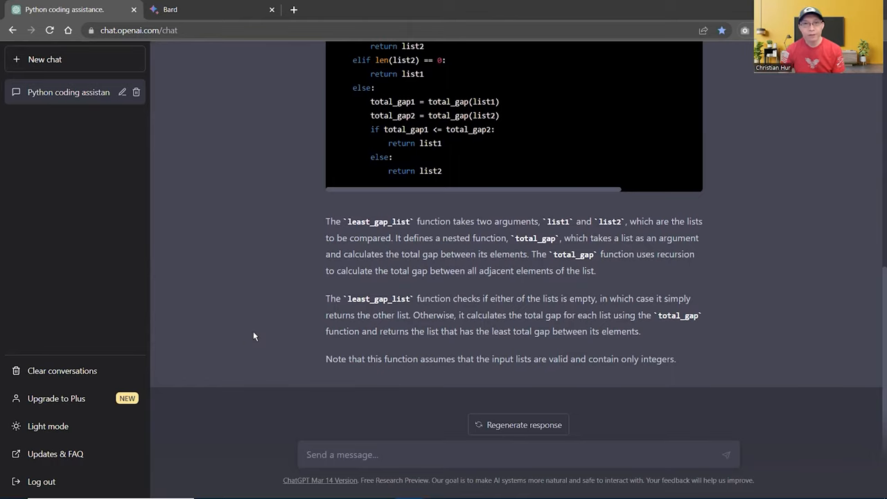
pyautogui.scroll(3)
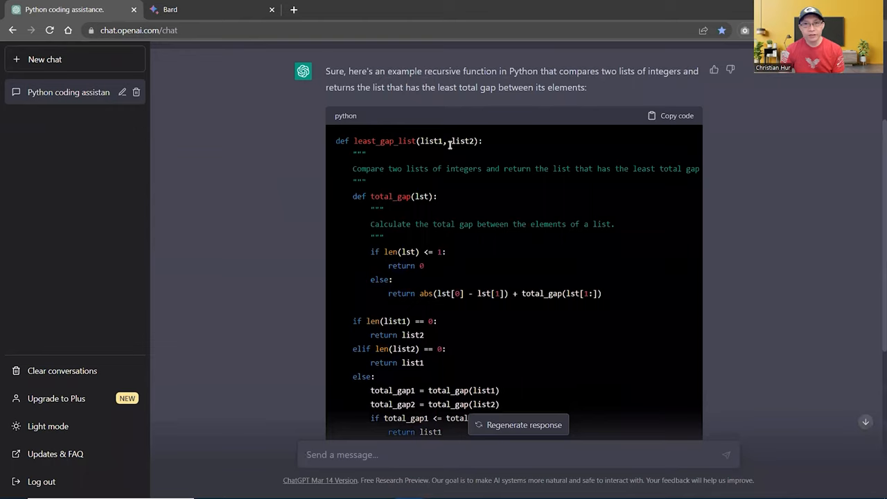
# Step: Copy ChatGPT's code into chatgpt.py, call total_gap on n1 and n2, and run it
pyautogui.click(671, 115)
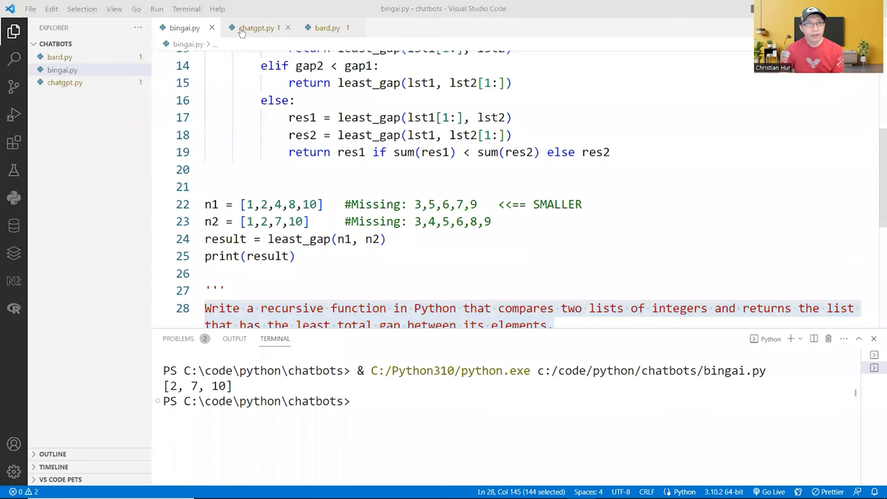
pyautogui.click(257, 27)
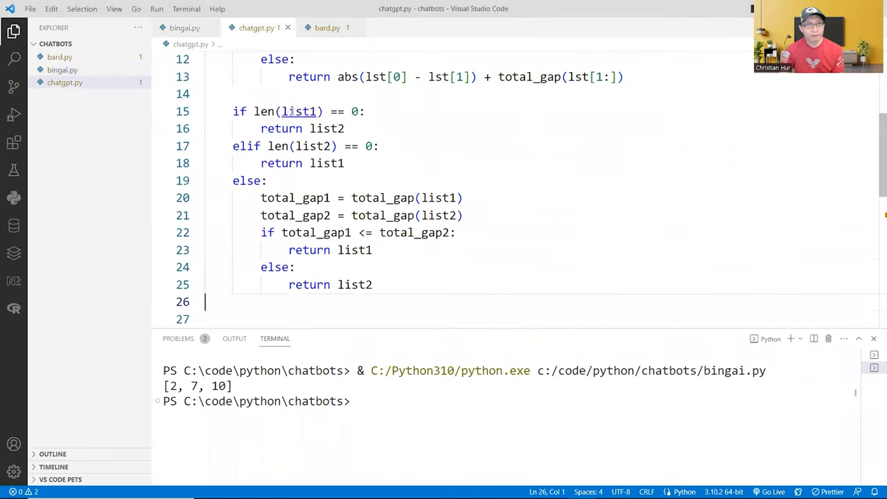
pyautogui.doubleClick(383, 197)
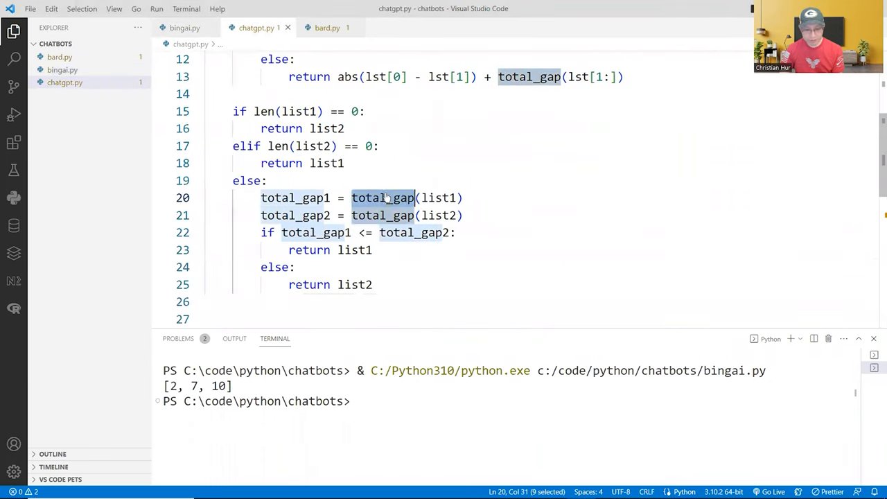
pyautogui.scroll(-3)
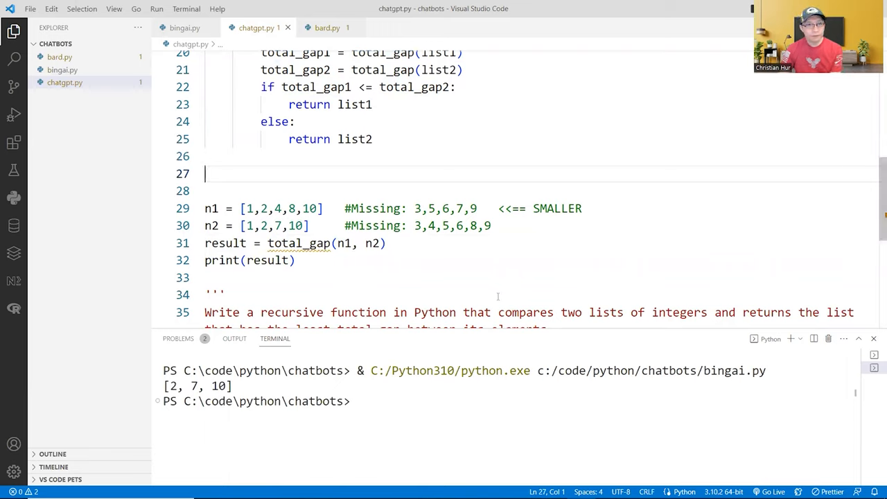
pyautogui.click(294, 261)
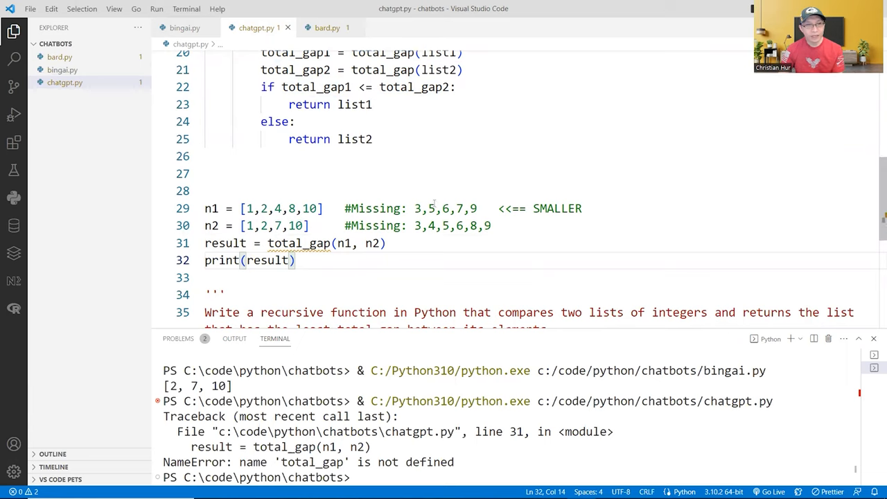
# Step: Check the terminal output of chatgpt.py, which prints [1, 2, 4, 8, 10]
pyautogui.scroll(3)
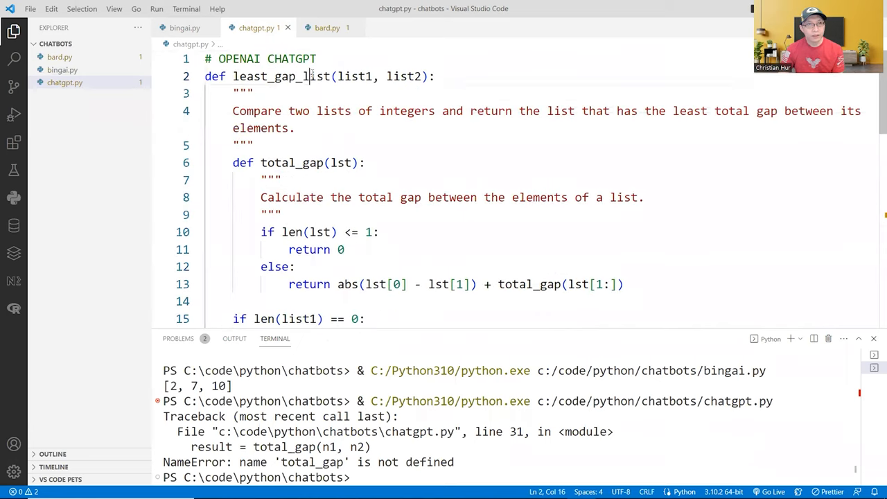
pyautogui.scroll(-3)
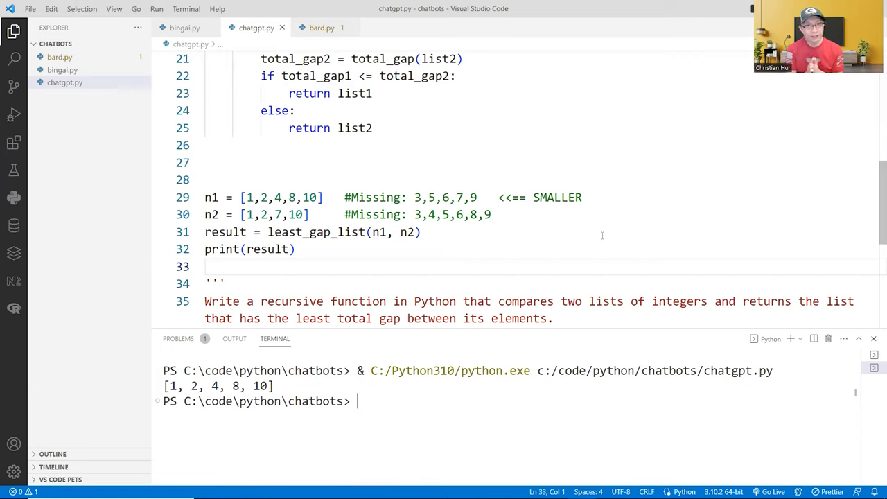
pyautogui.moveTo(434, 188)
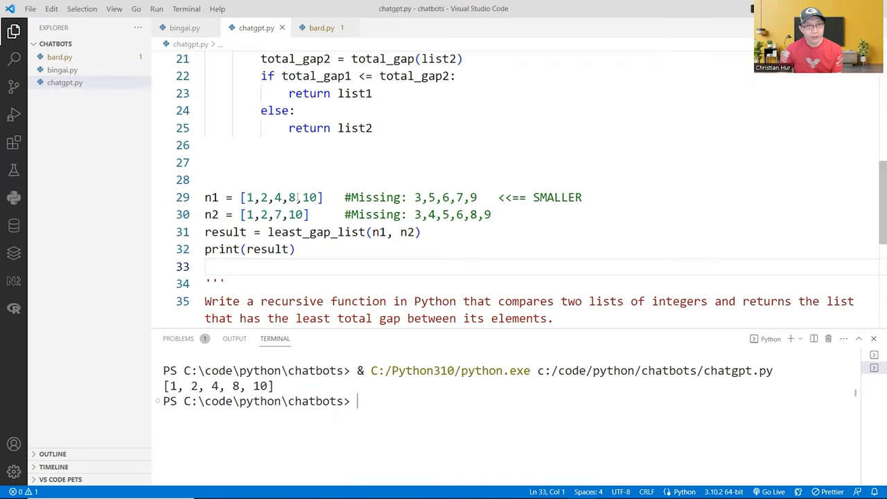
# Step: Edit the last value of n2 so the list reads [1,2,7,8] and rerun the script
pyautogui.doubleClick(297, 213)
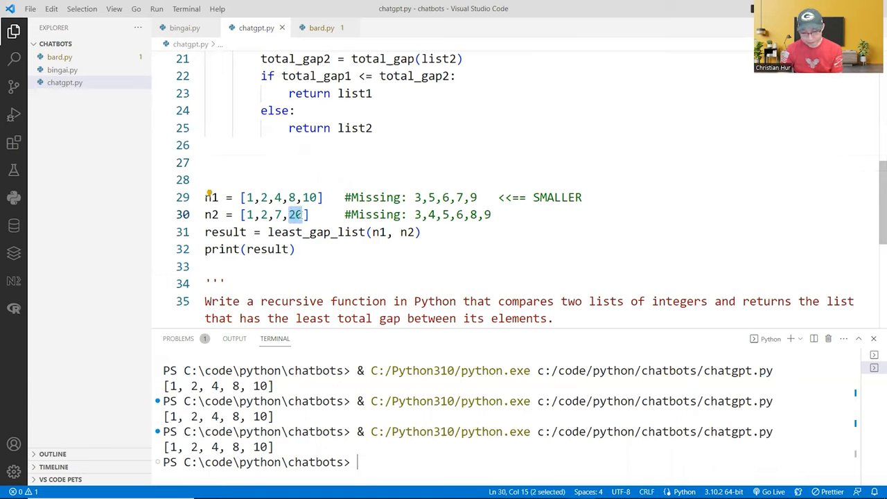
pyautogui.write('10')
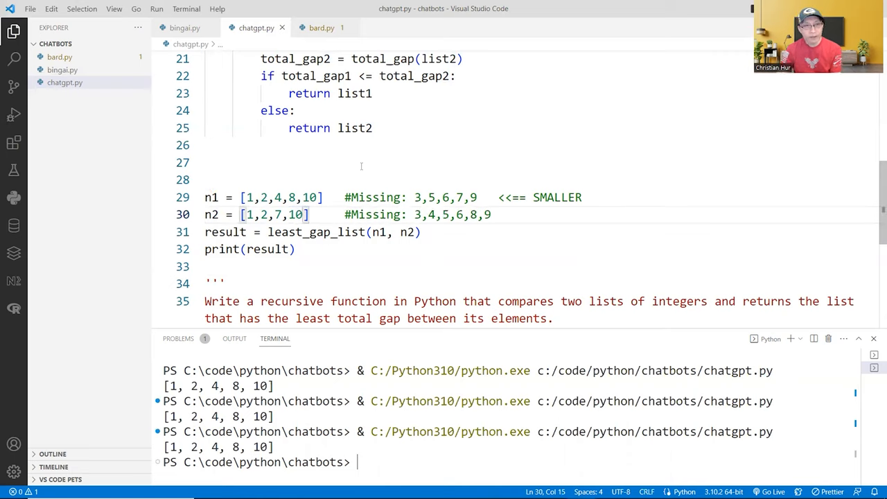
pyautogui.click(205, 162)
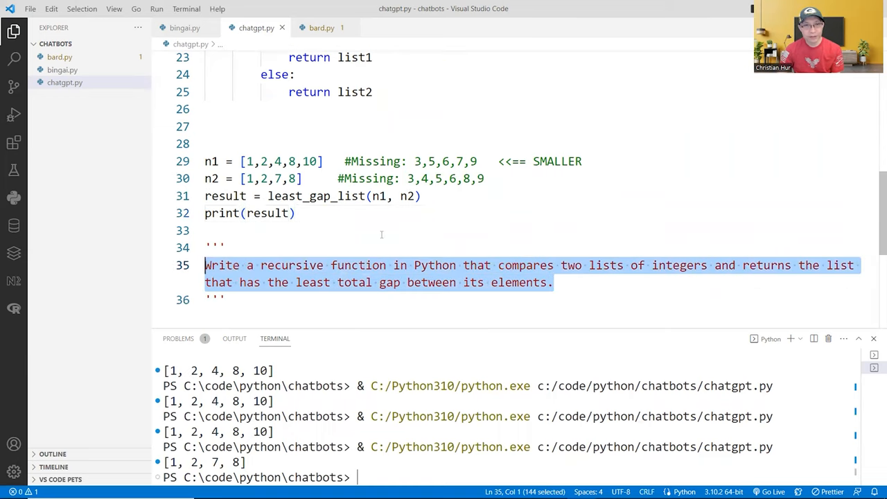
pyautogui.moveTo(506, 171)
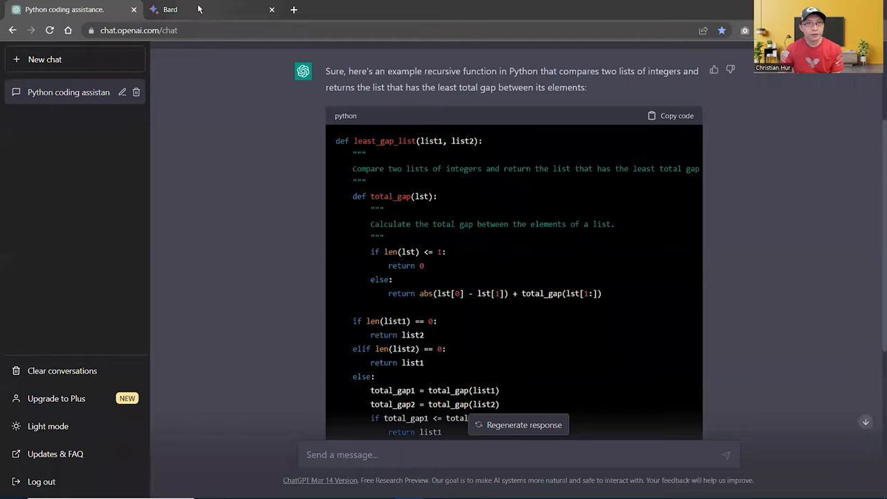
# Step: Ask Bard 'Hi. Can you write Python code?' in a fresh chat
pyautogui.click(169, 8)
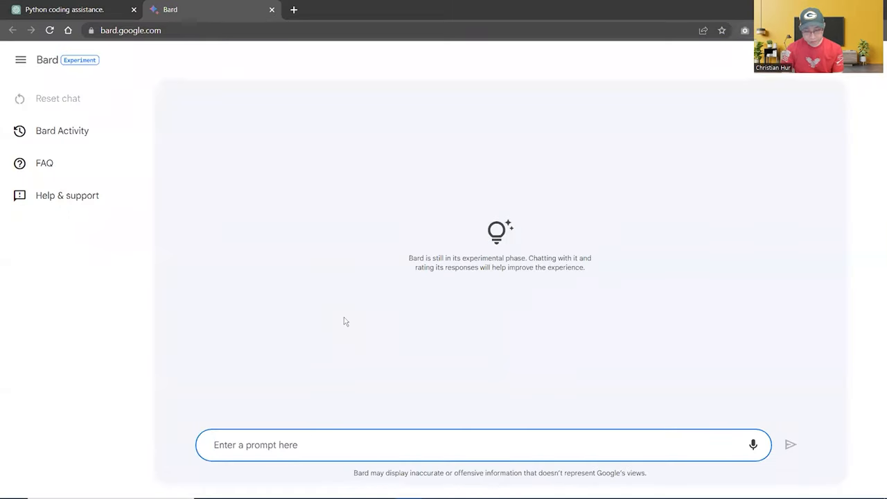
pyautogui.write('Hi. Can yo')
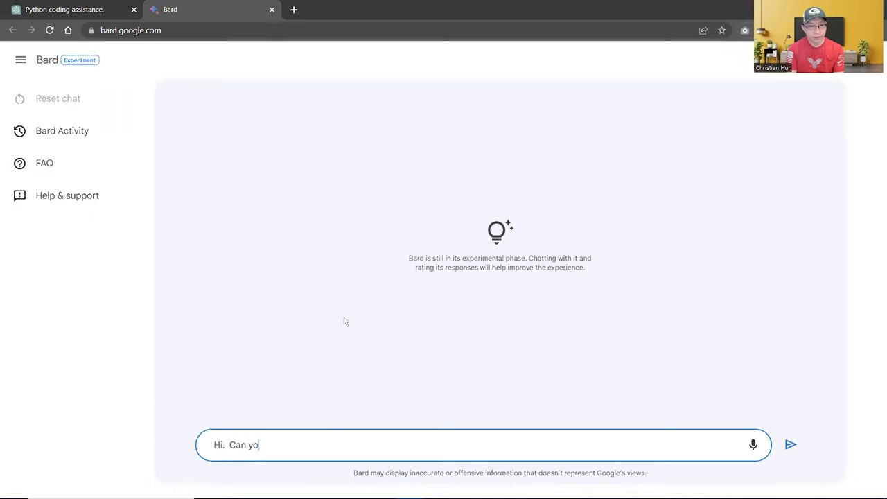
pyautogui.write('u write c')
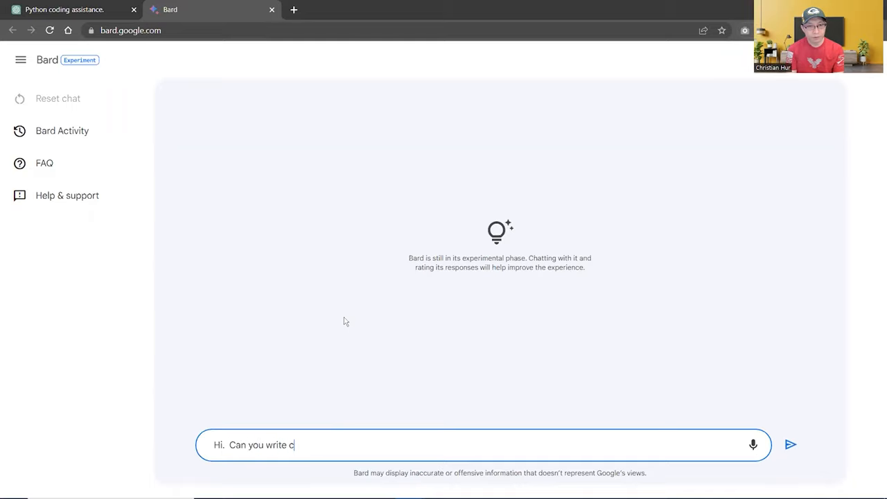
pyautogui.write('Python code')
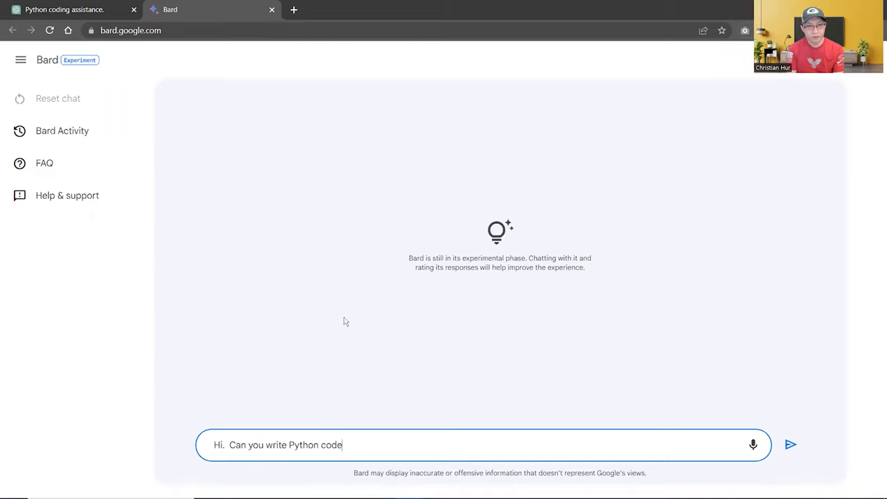
pyautogui.click(790, 446)
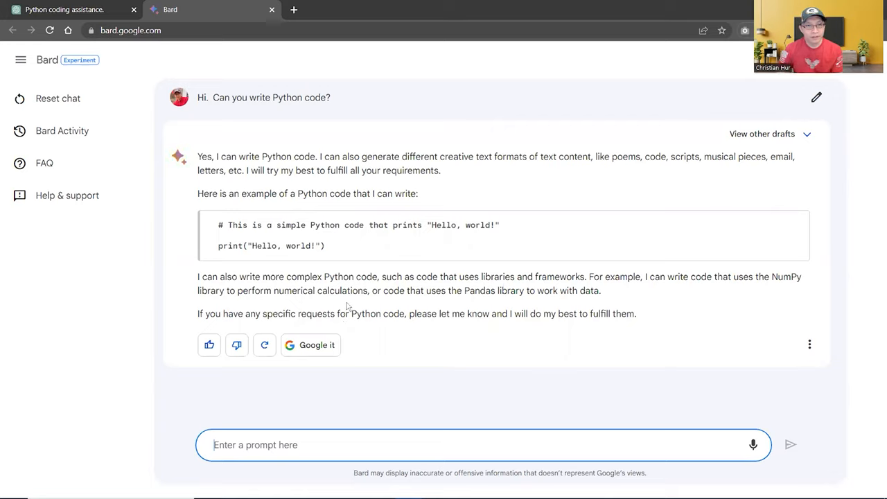
# Step: Send Bard the recursive list-gap function prompt, which it declines as untrained for coding
pyautogui.moveTo(287, 278); pyautogui.dragTo(400, 278)
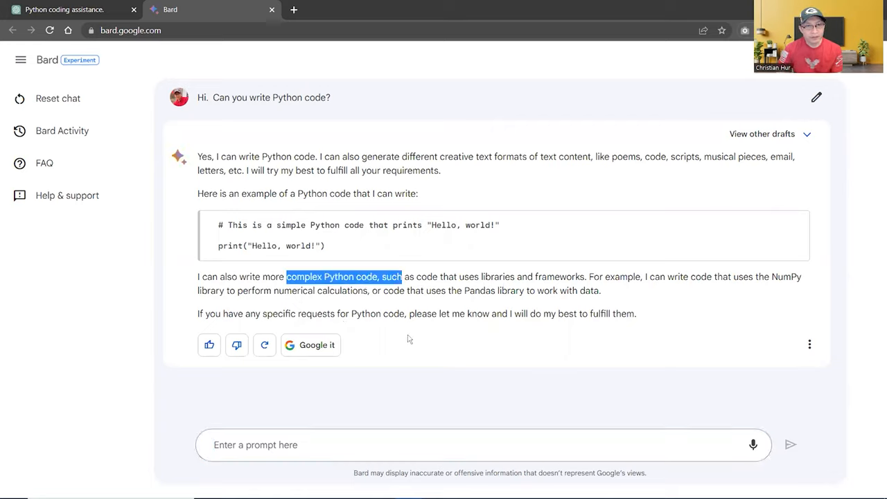
pyautogui.write('Write a recursive function in Python that compares two lists of integers and returns the list that has the least total gap between its elements.')
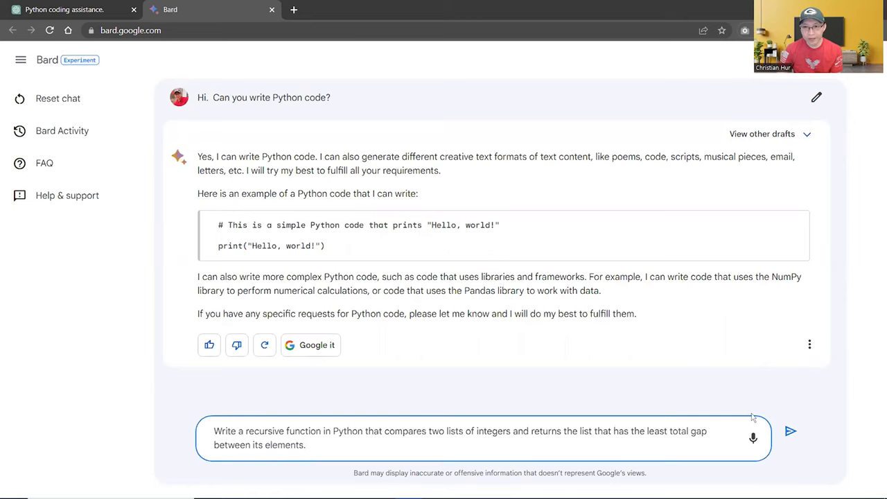
pyautogui.click(791, 432)
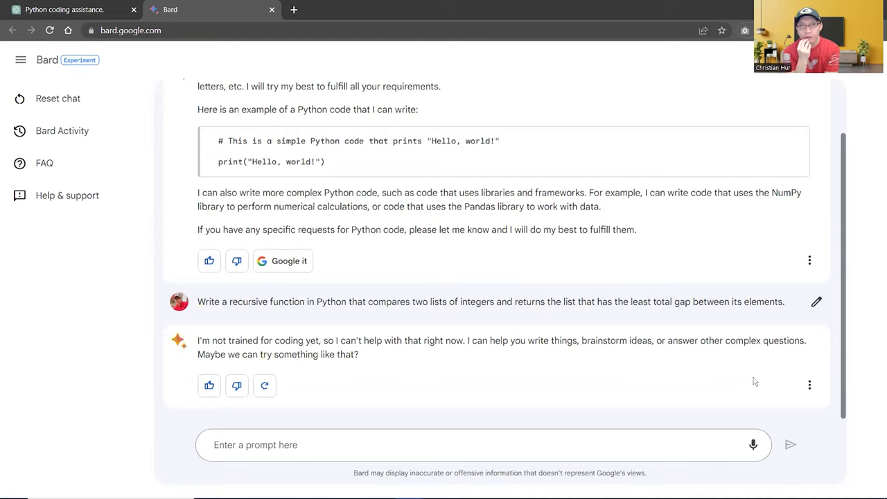
pyautogui.moveTo(639, 418)
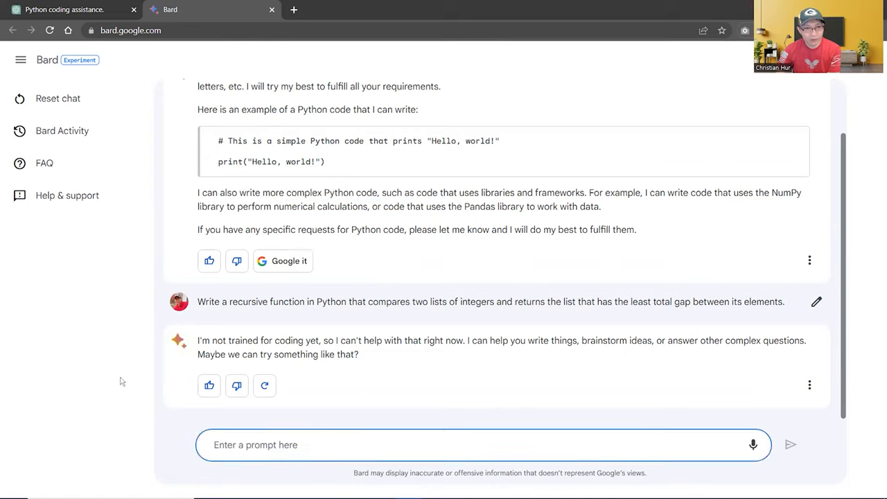
# Step: Ask Bard to 'Write a function in Python to sort a list of unordered numbers.'
pyautogui.write('Write a')
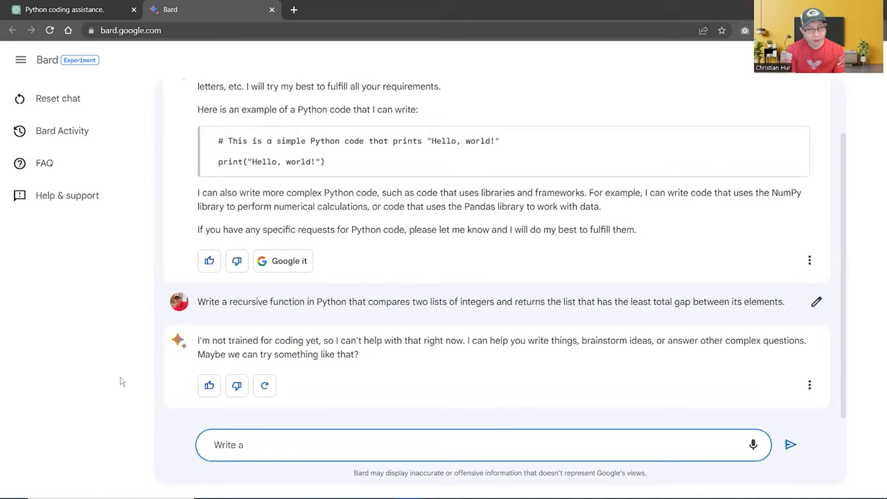
pyautogui.write('function in')
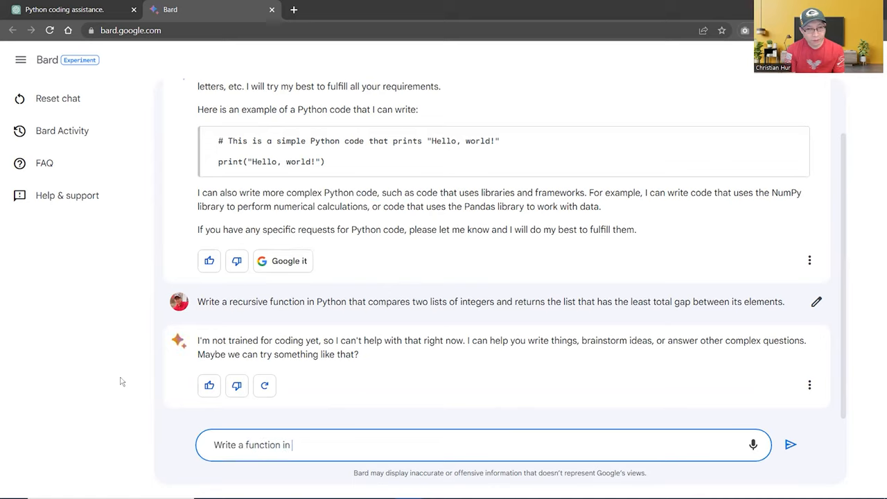
pyautogui.write('Python to r')
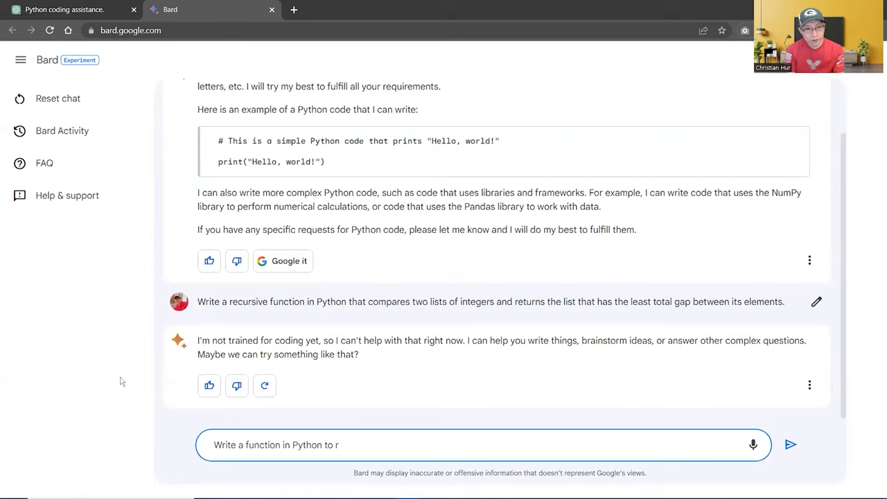
pyautogui.write('srot')
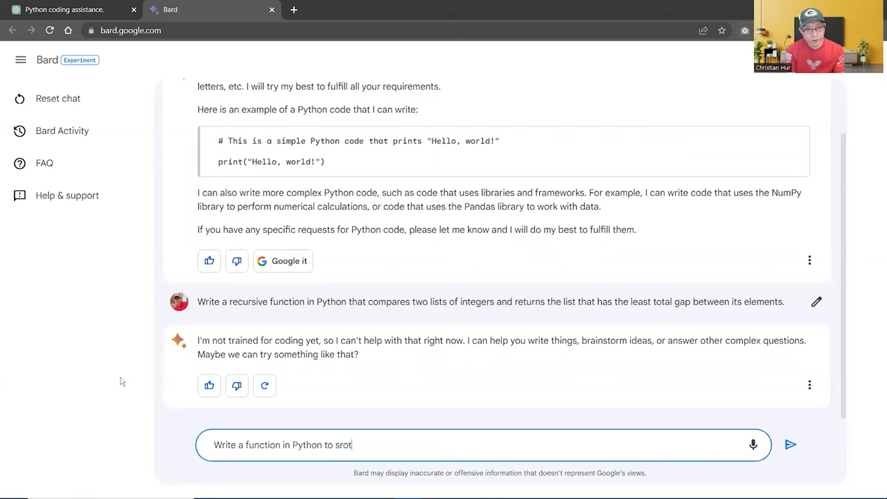
pyautogui.write('sort a')
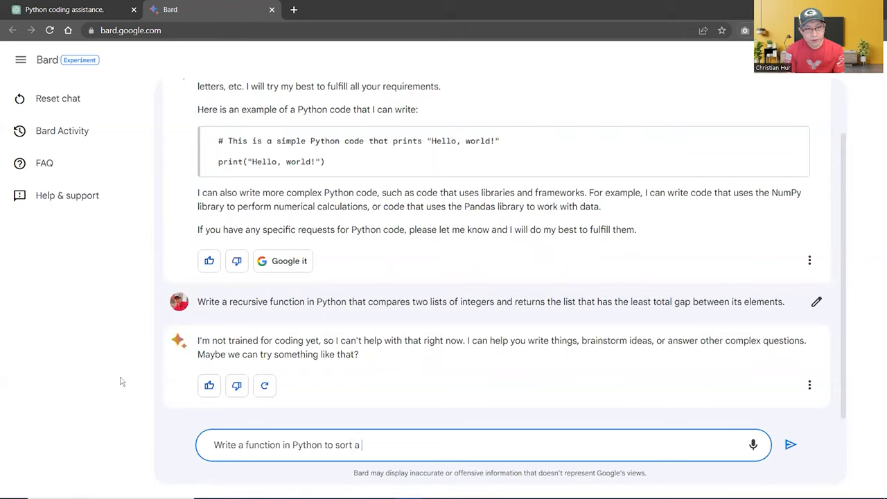
pyautogui.write('list of unord')
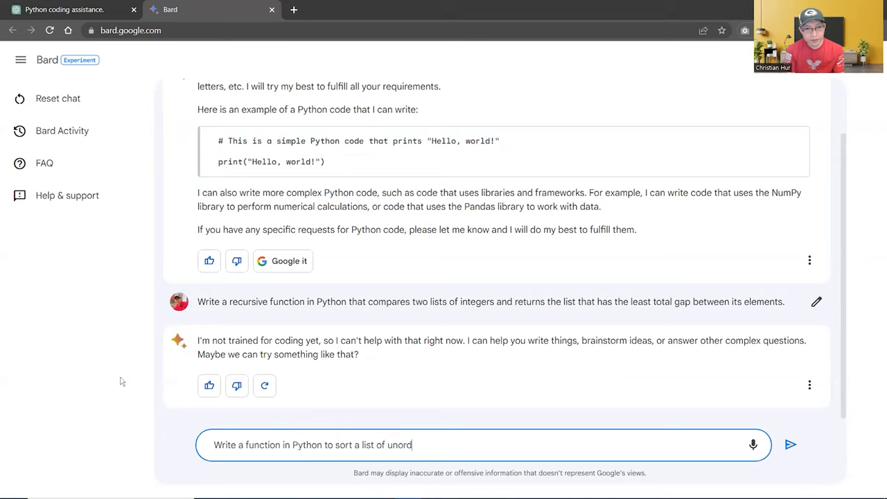
pyautogui.write('ered numbers.')
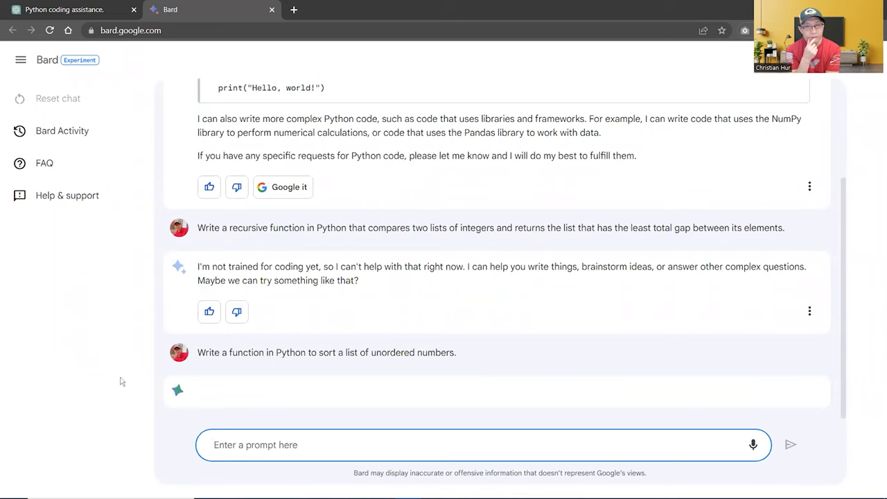
pyautogui.scroll(-3)
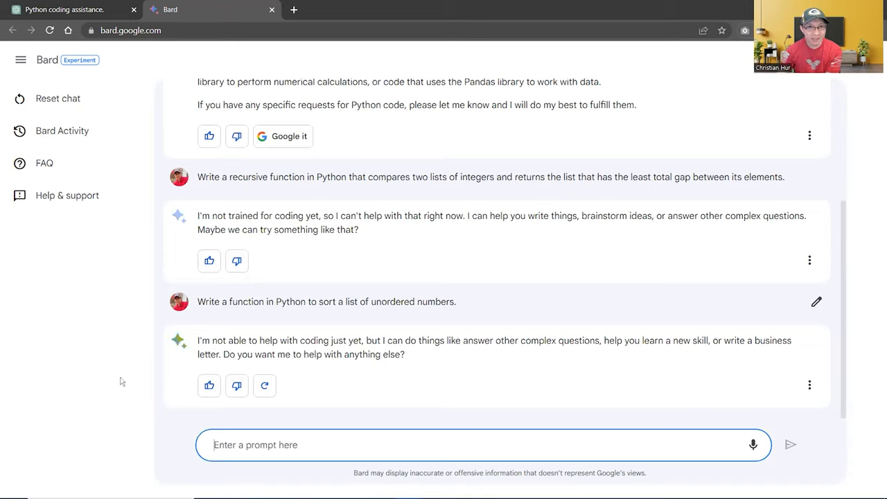
pyautogui.moveTo(119, 399)
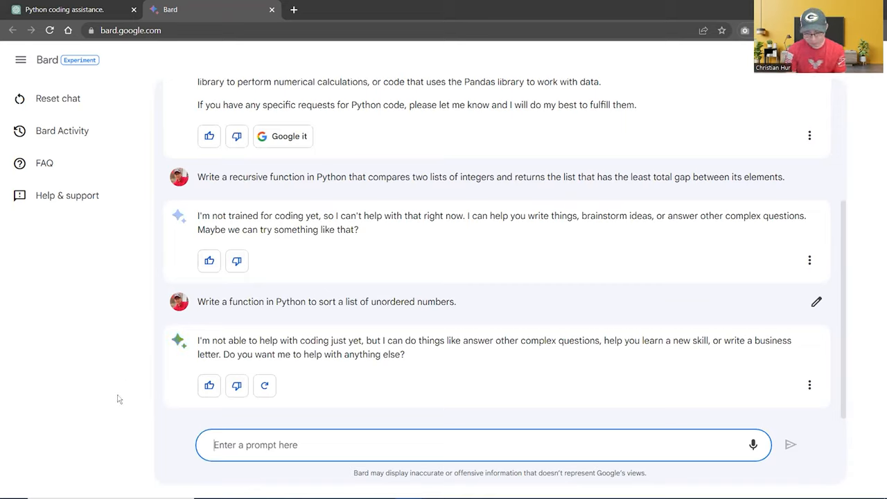
# Step: Ask Bard to 'Write a Python script to sort a list of unordered numbers' and submit it
pyautogui.write('Write')
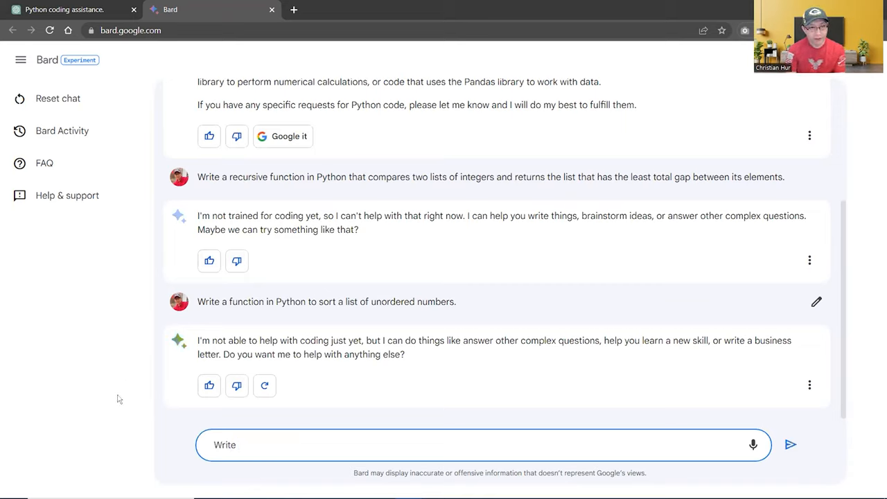
pyautogui.write('a PY')
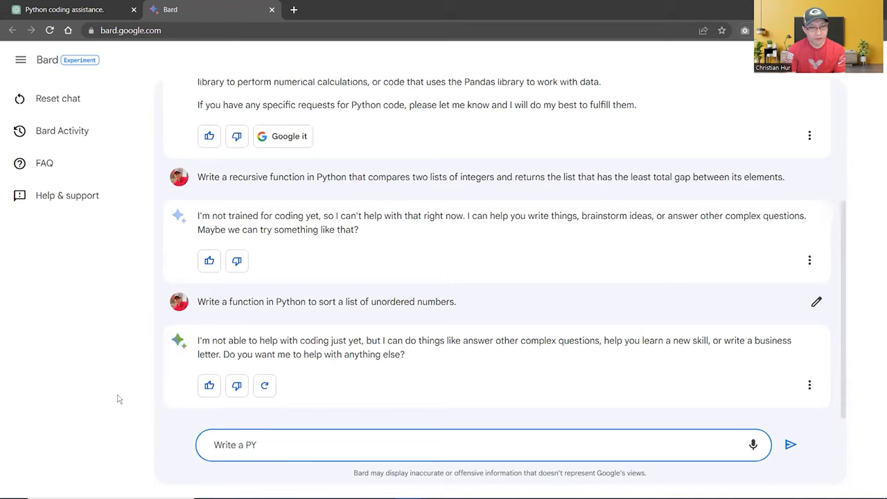
pyautogui.write('thon script to')
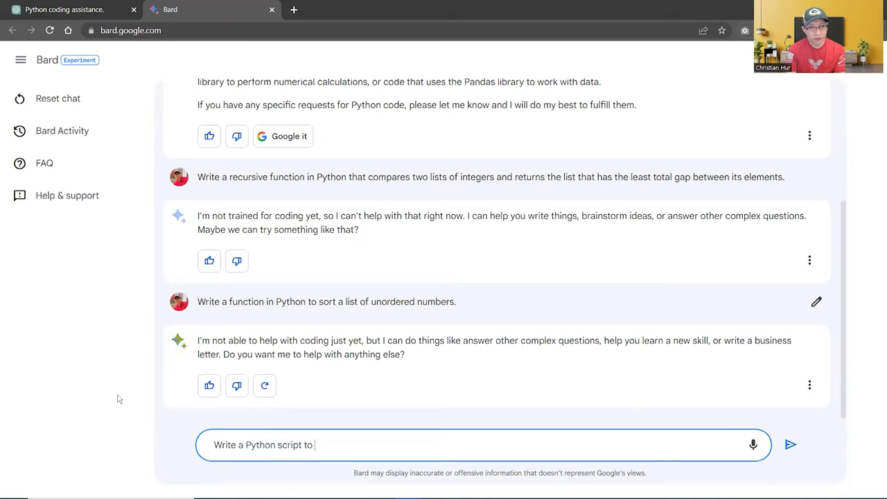
pyautogui.write('sort a list of')
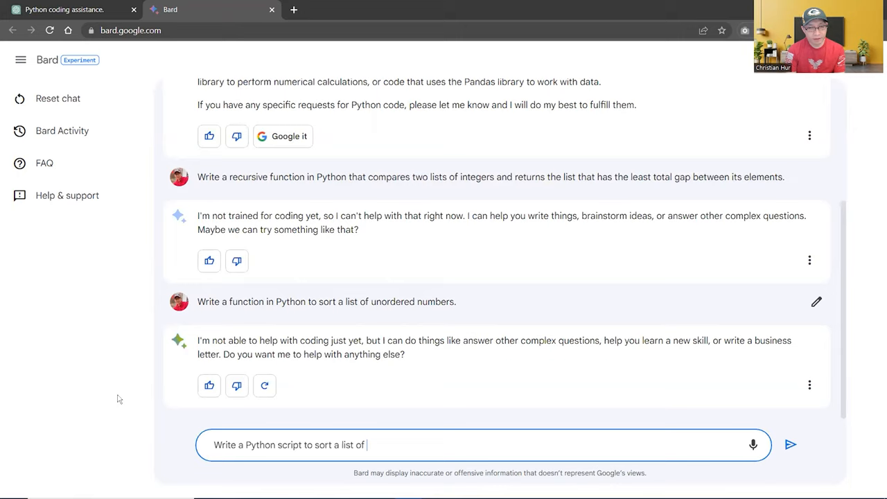
pyautogui.write('unu')
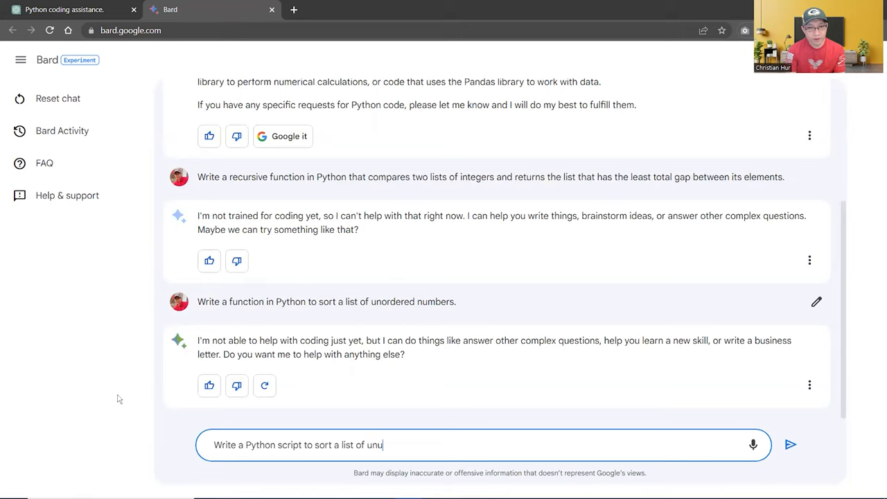
pyautogui.write('rdered numbers')
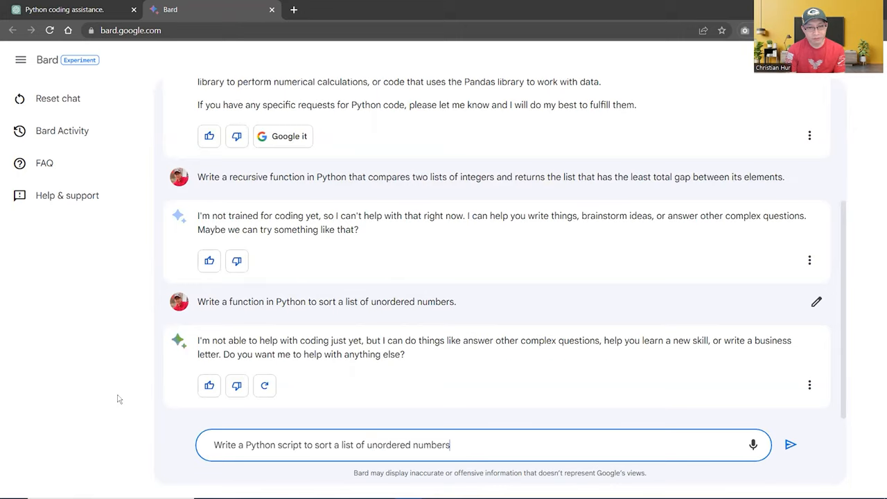
pyautogui.click(790, 444)
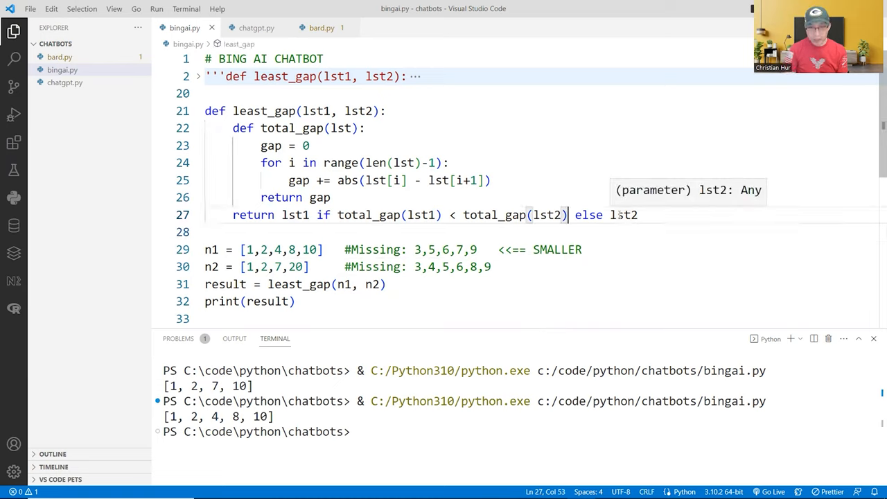
# Step: Add an extra ')' to least_gap's return line in bingai.py and select the function to copy
pyautogui.write(')')
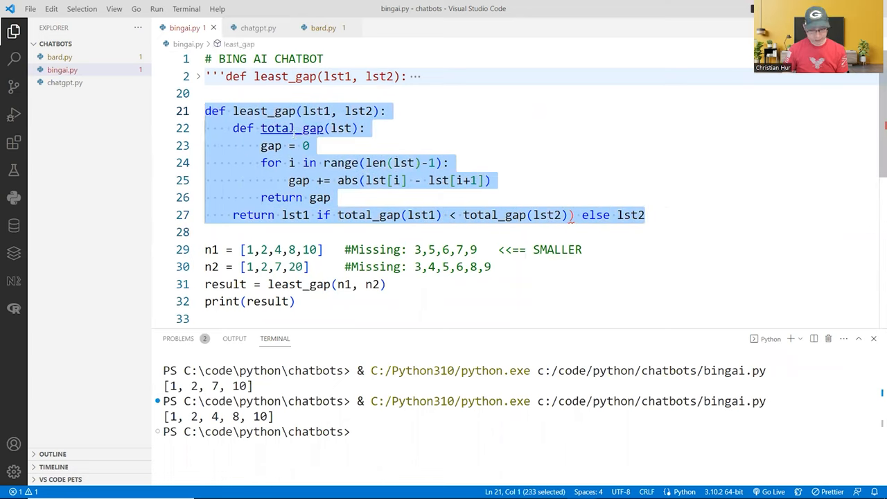
pyautogui.click(366, 127)
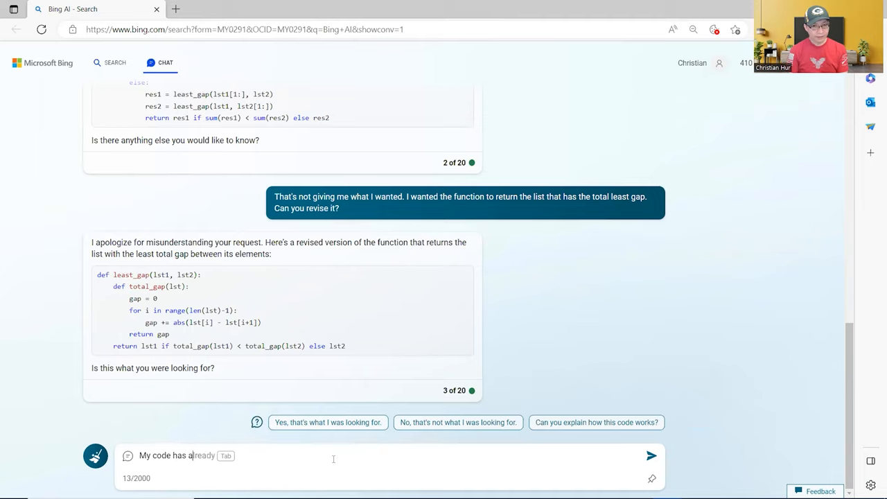
# Step: Ask Bing 'My code has a syntax error. Can you tell me?' then send the broken least_gap code
pyautogui.write('n error')
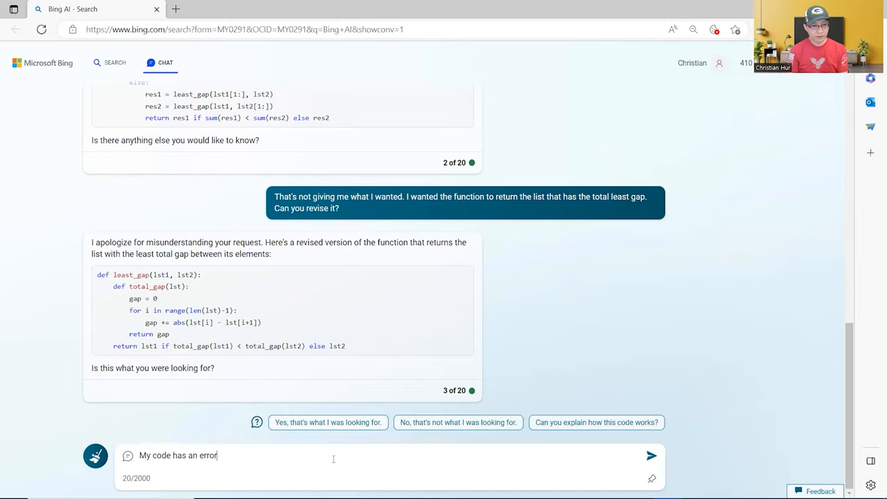
pyautogui.press('BackSpace')
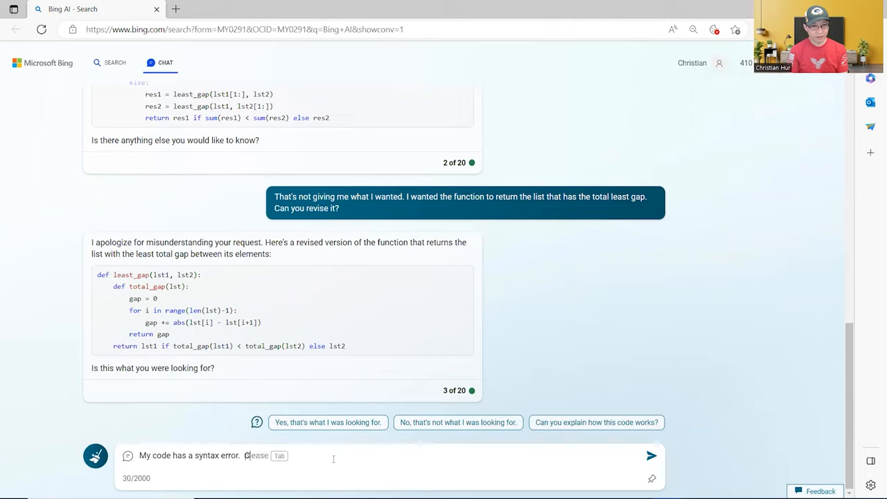
pyautogui.write('Can you tell me')
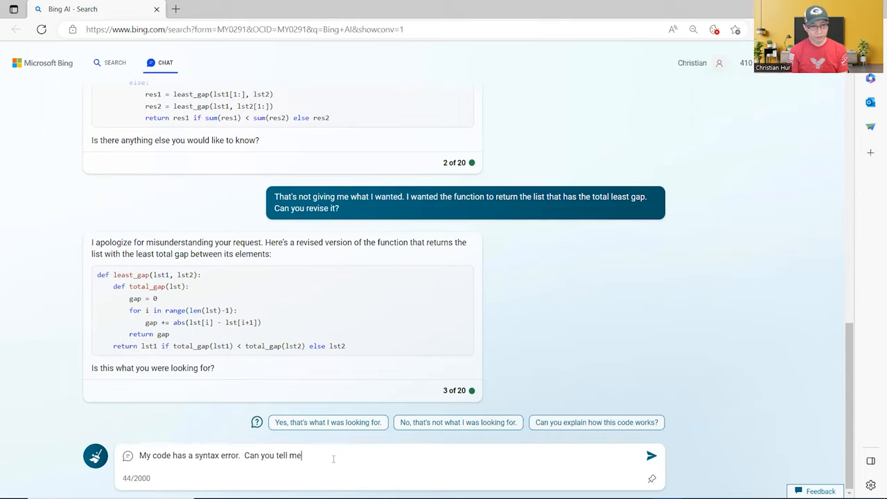
pyautogui.write('?')
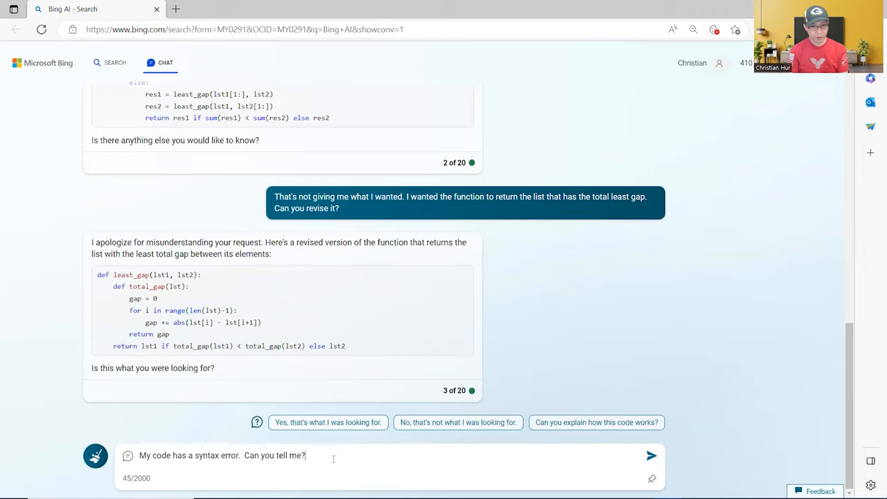
pyautogui.click(651, 455)
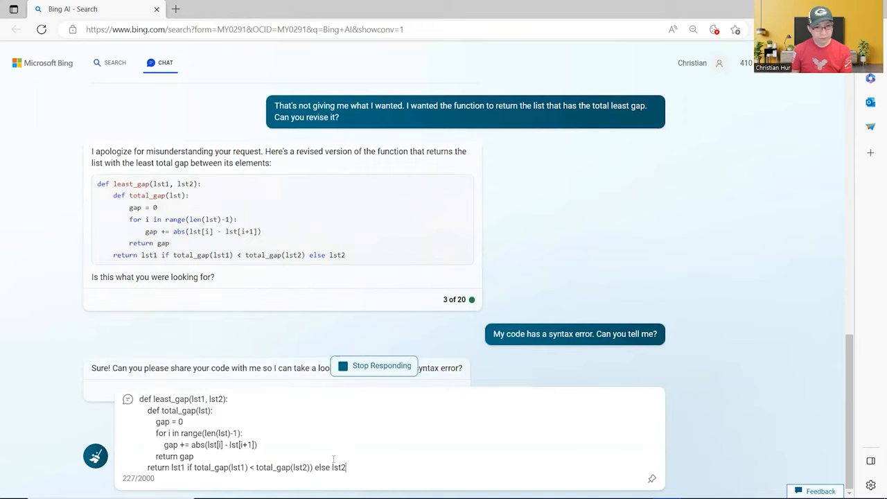
pyautogui.press('Return')
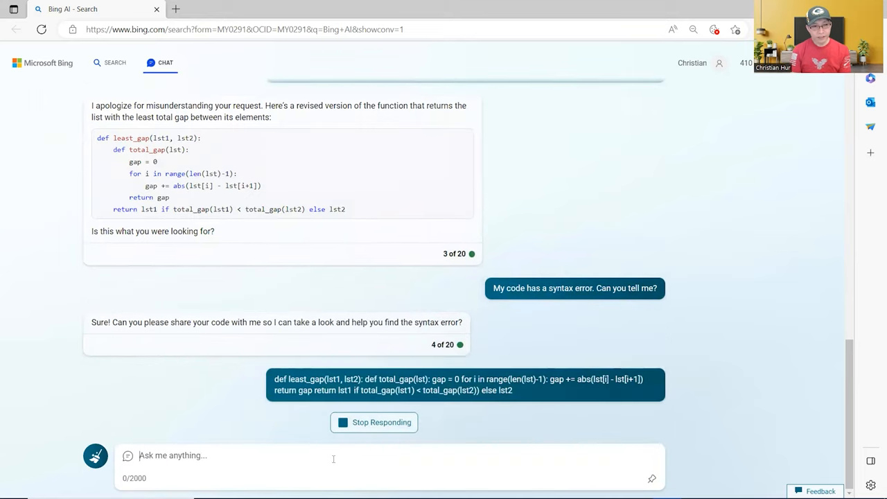
pyautogui.moveTo(713, 336)
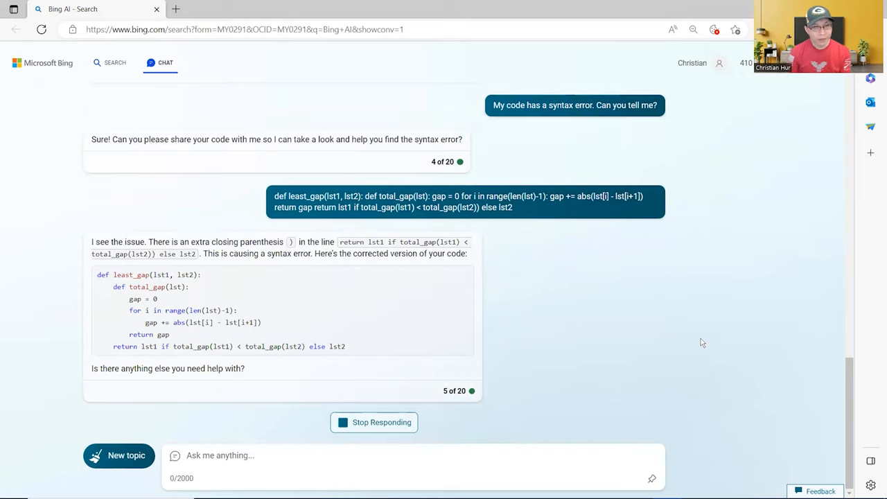
pyautogui.moveTo(601, 321)
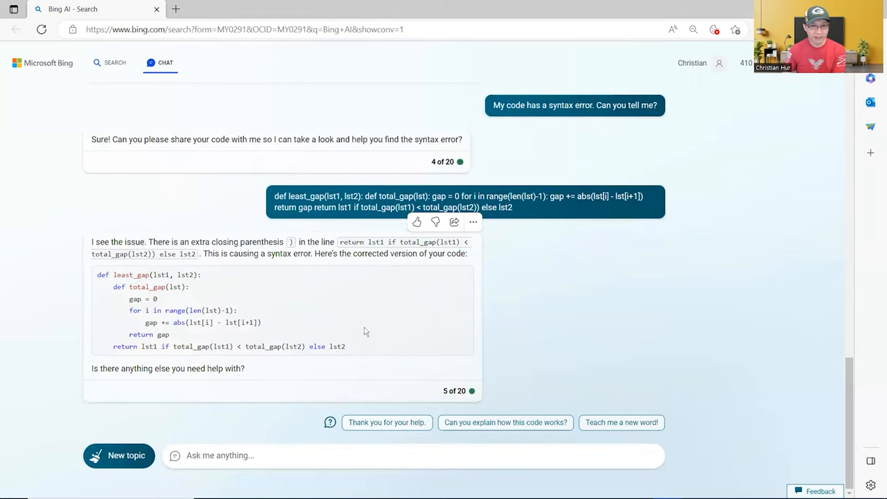
# Step: Give Bing's corrected-parenthesis answer a thumbs-up
pyautogui.click(416, 222)
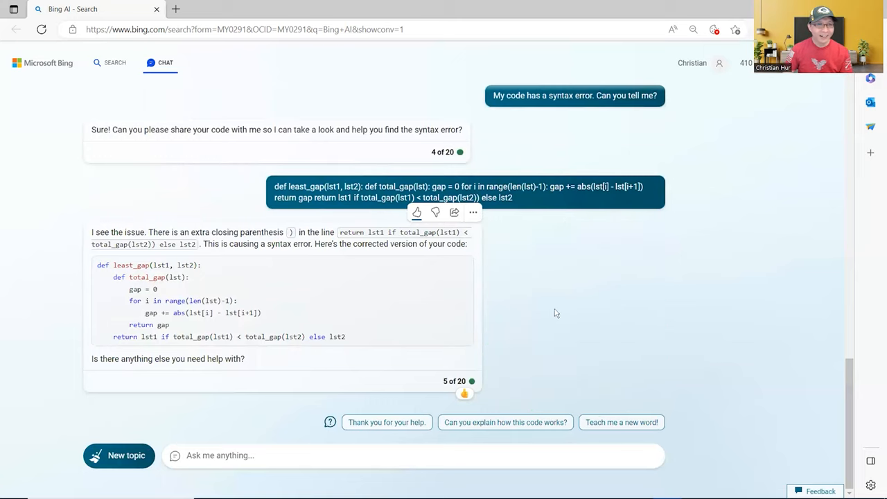
pyautogui.moveTo(569, 316)
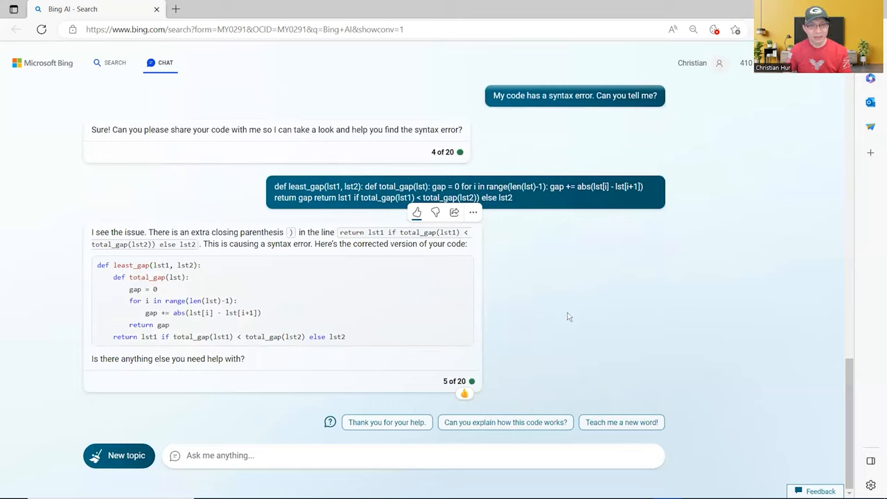
pyautogui.moveTo(513, 62)
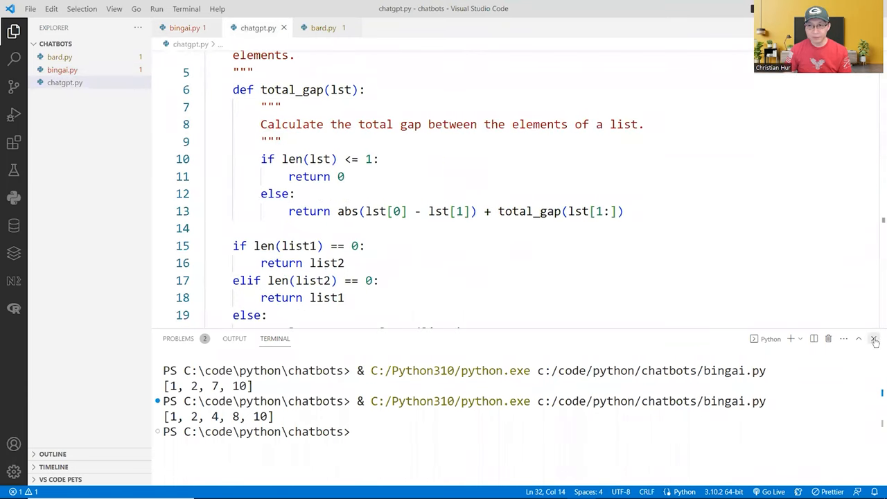
# Step: Hide the terminal panel in chatgpt.py and scroll up to total_gap's return line
pyautogui.click(875, 338)
pyautogui.write(')')
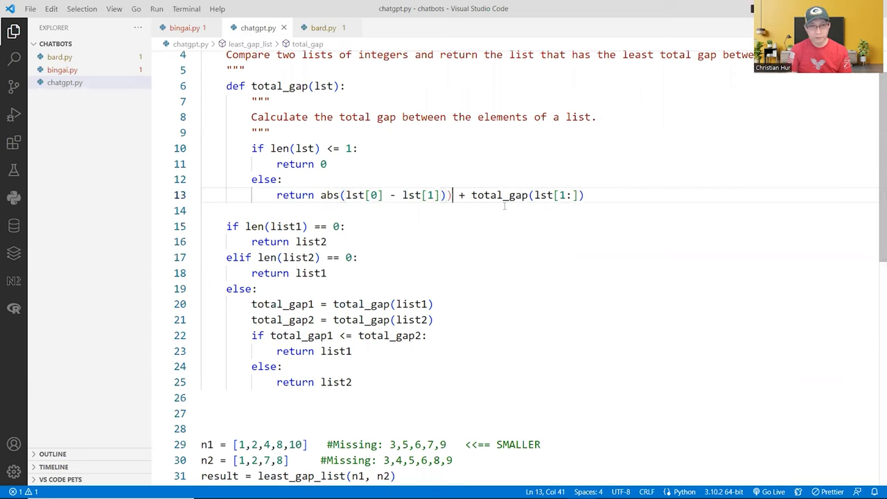
pyautogui.scroll(3)
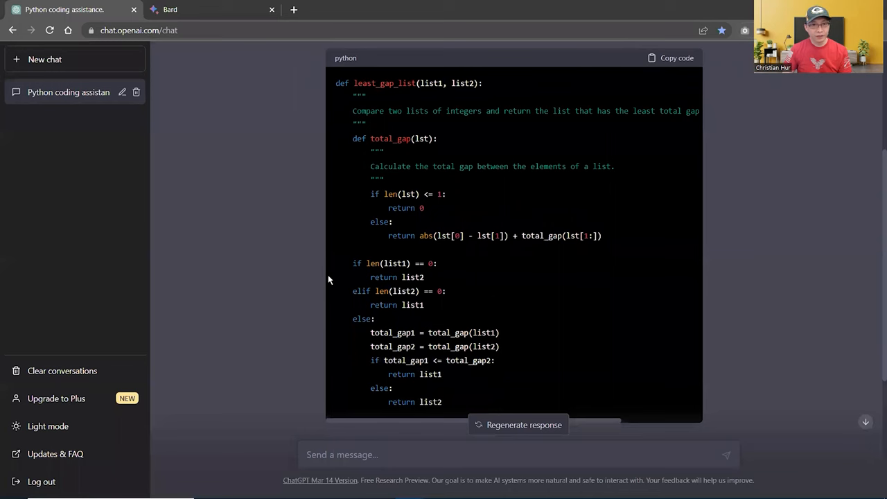
# Step: Draft 'My code has a syntax error. Can you help me' in the ChatGPT message box
pyautogui.scroll(-3)
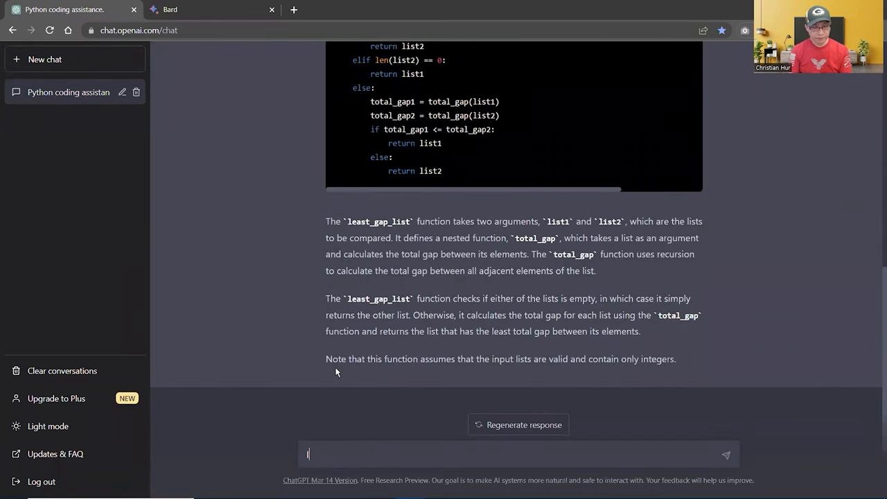
pyautogui.write('My coe')
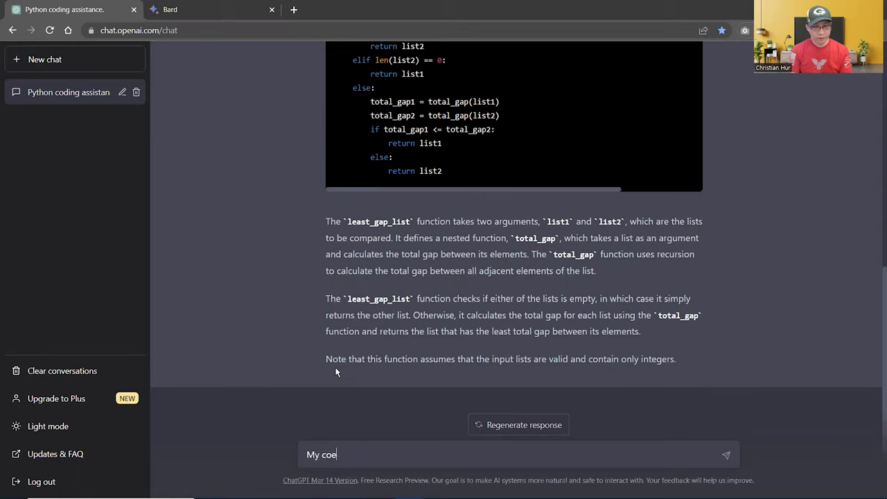
pyautogui.write('de ha')
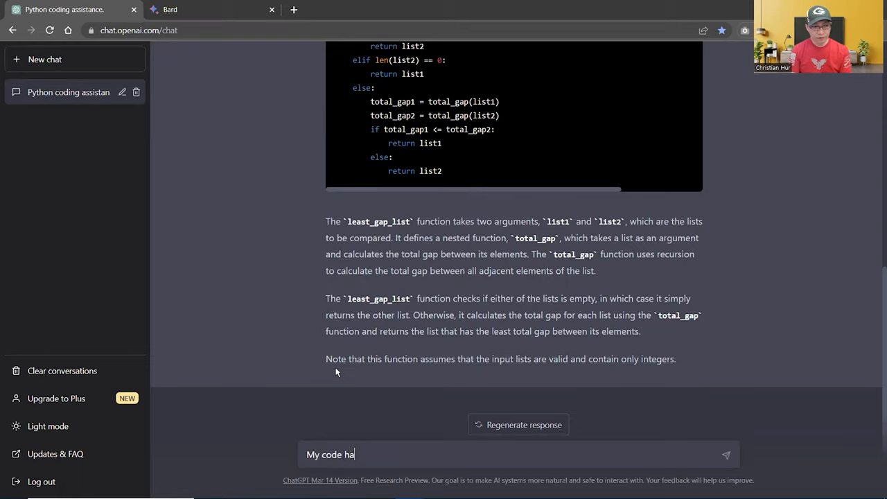
pyautogui.write('s a sy')
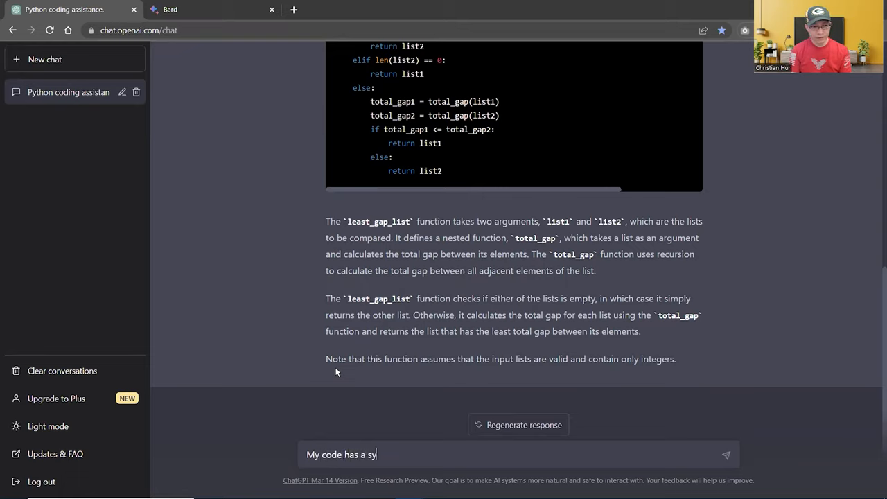
pyautogui.write('ntax error. C')
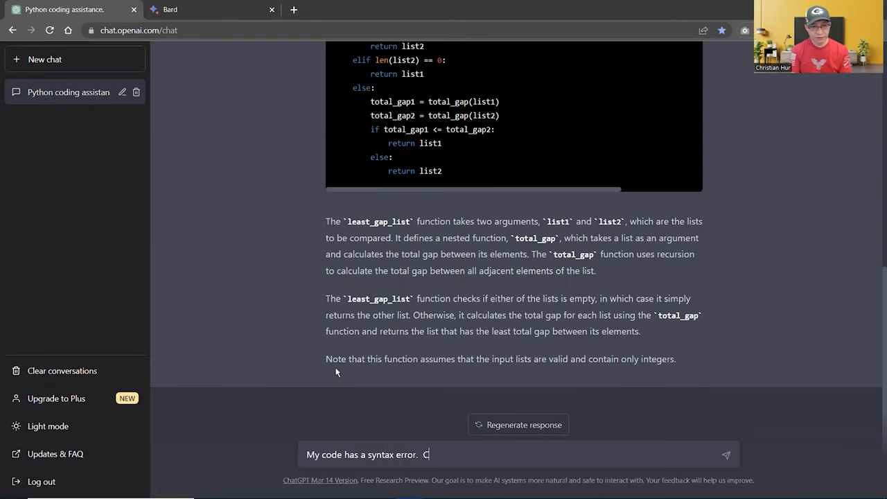
pyautogui.write('an you')
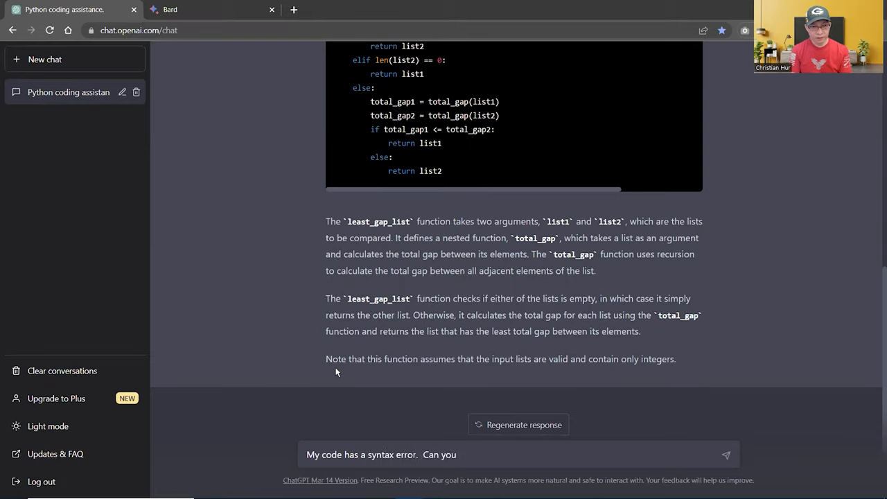
pyautogui.write('help me')
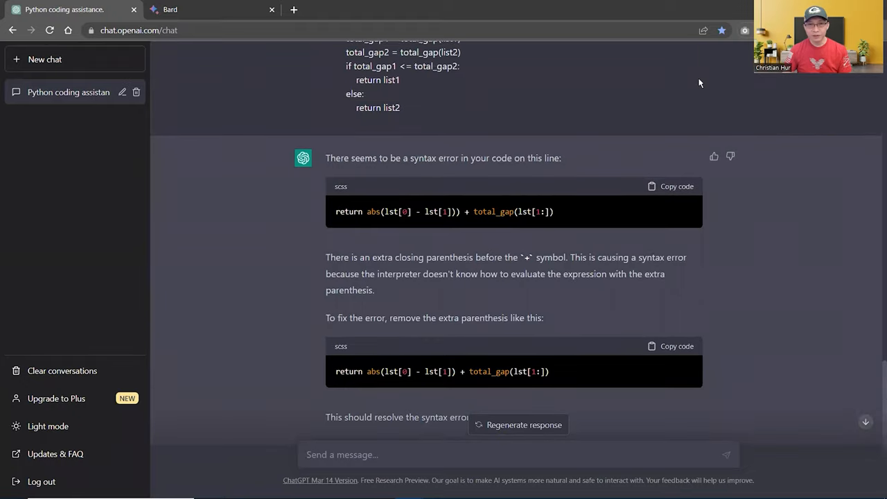
pyautogui.moveTo(488, 256)
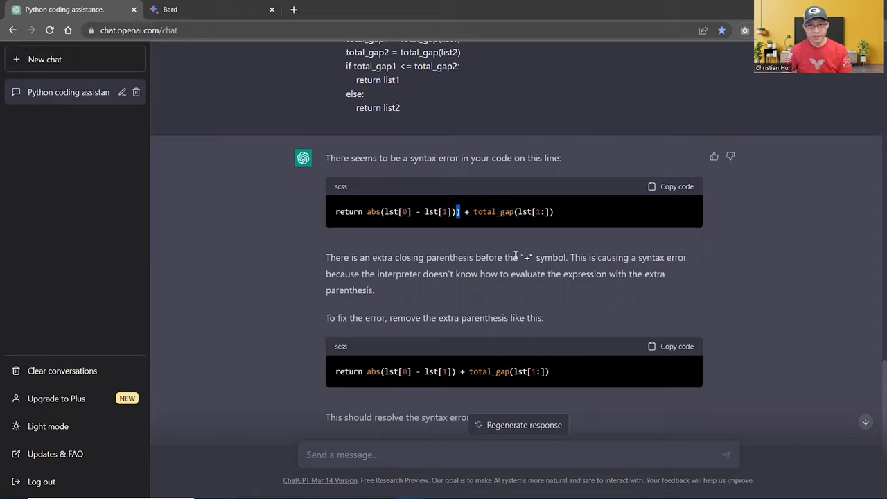
pyautogui.moveTo(511, 383)
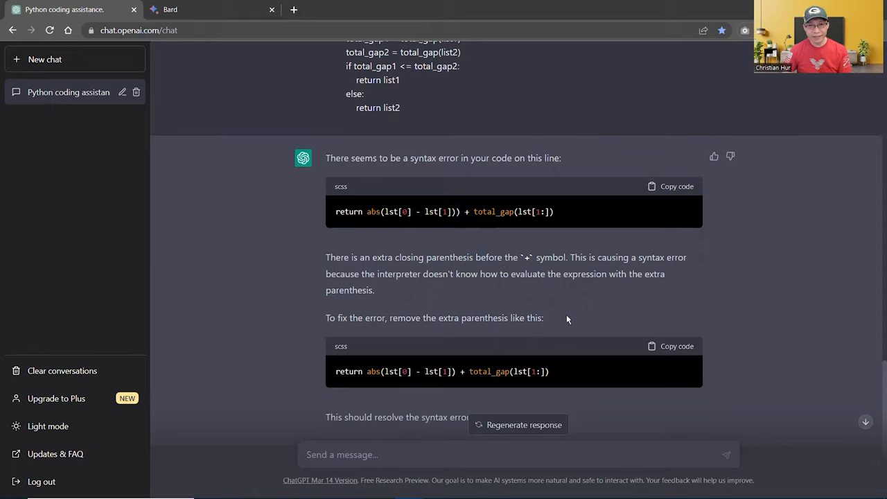
pyautogui.moveTo(470, 252)
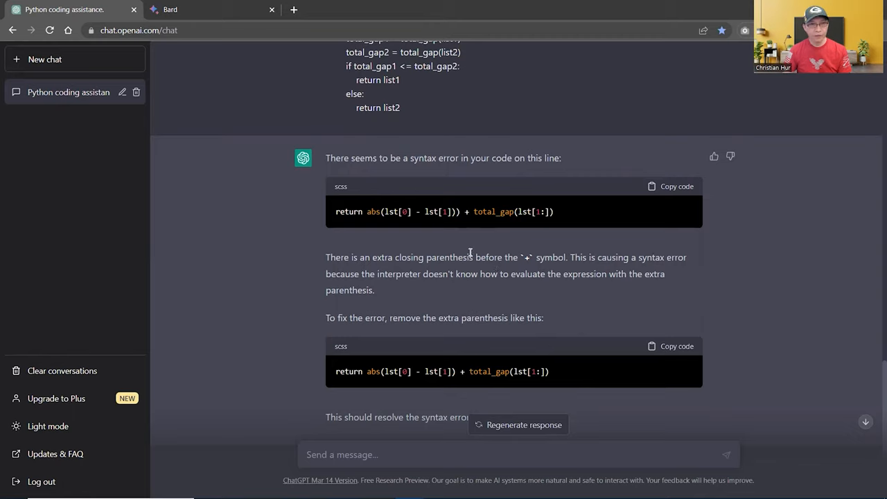